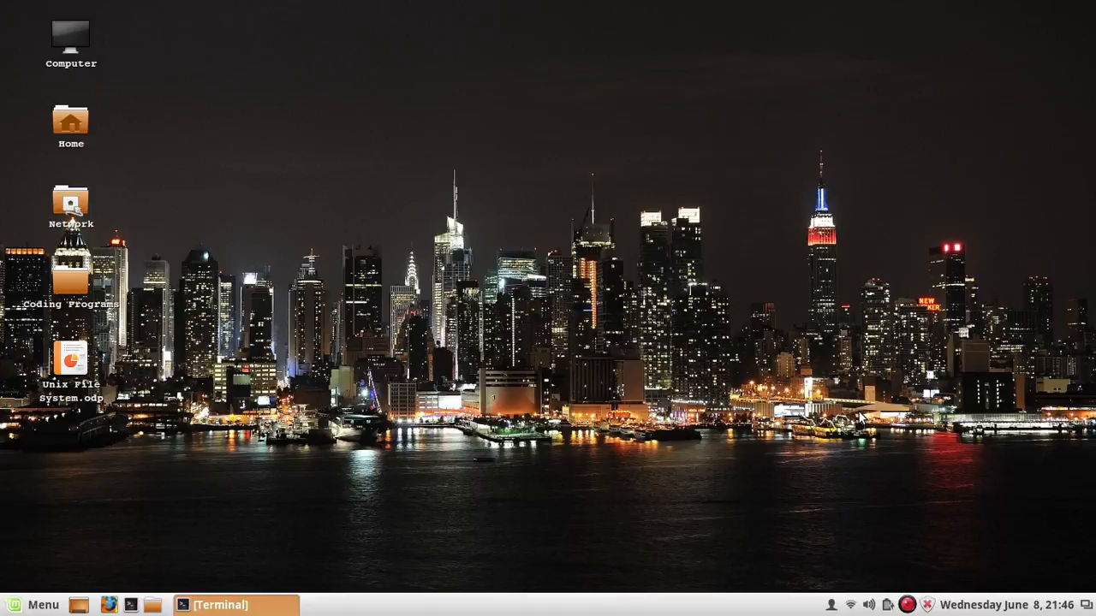
mouse_move(492, 545)
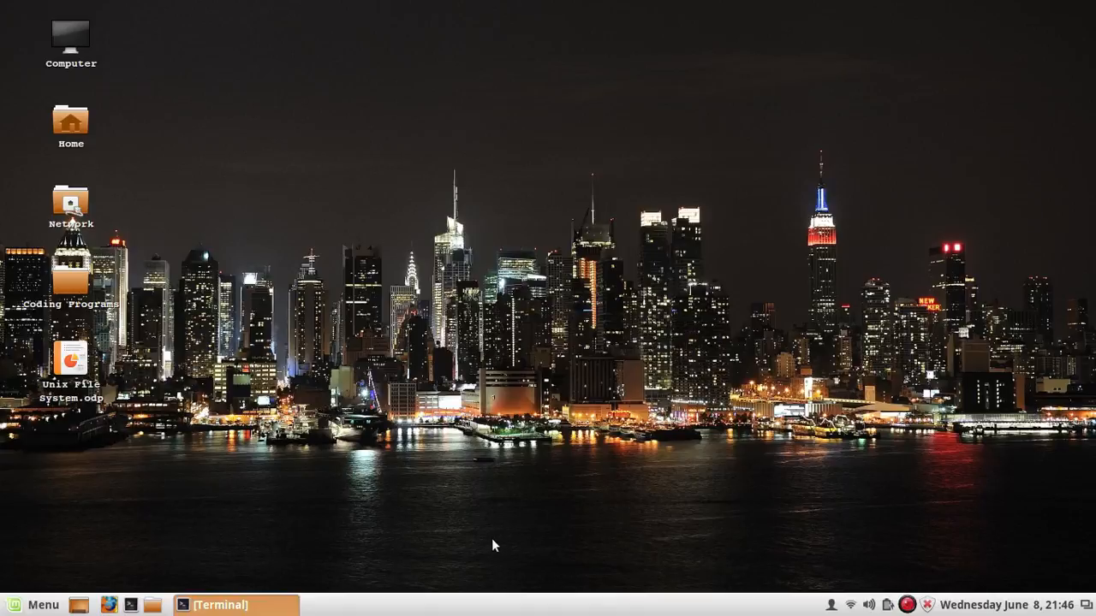
- Bring the terminal back and run passwd, answering its prompts so the password stays unchanged
click(220, 604)
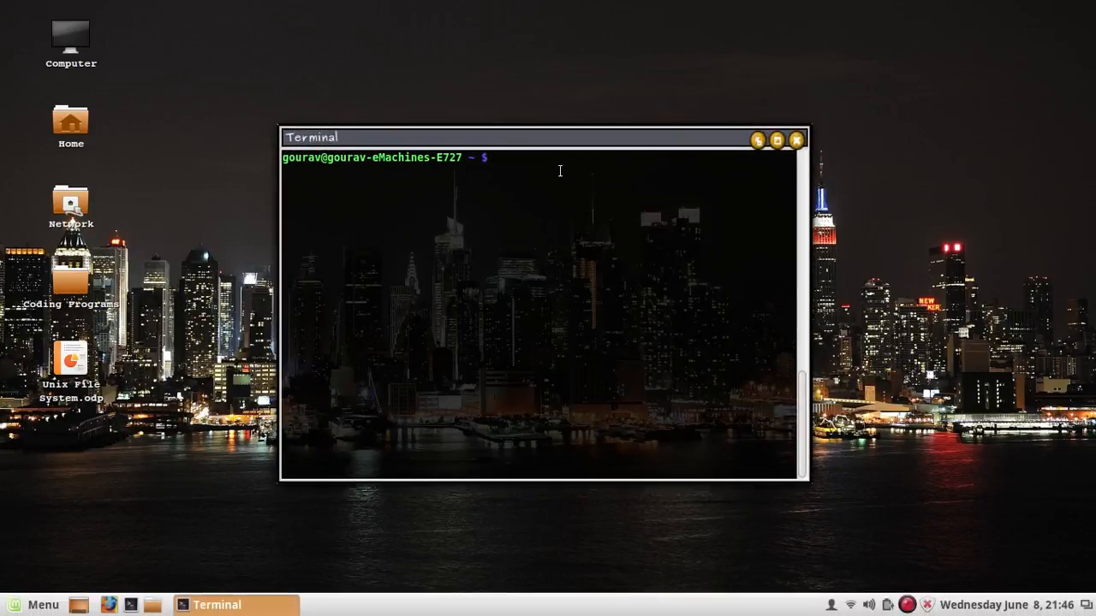
text(passw)
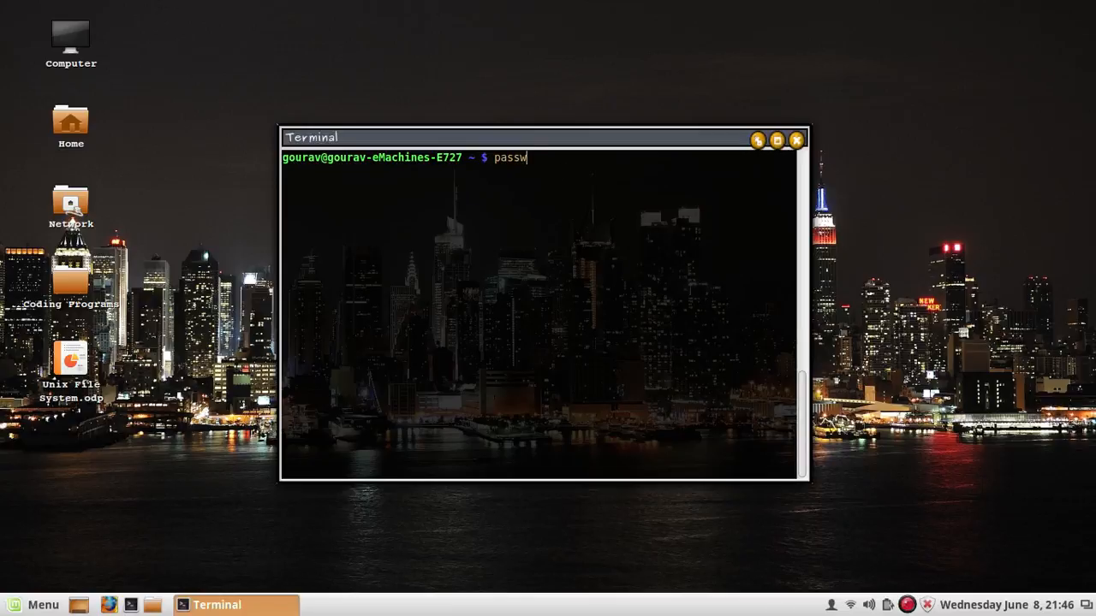
text(d)
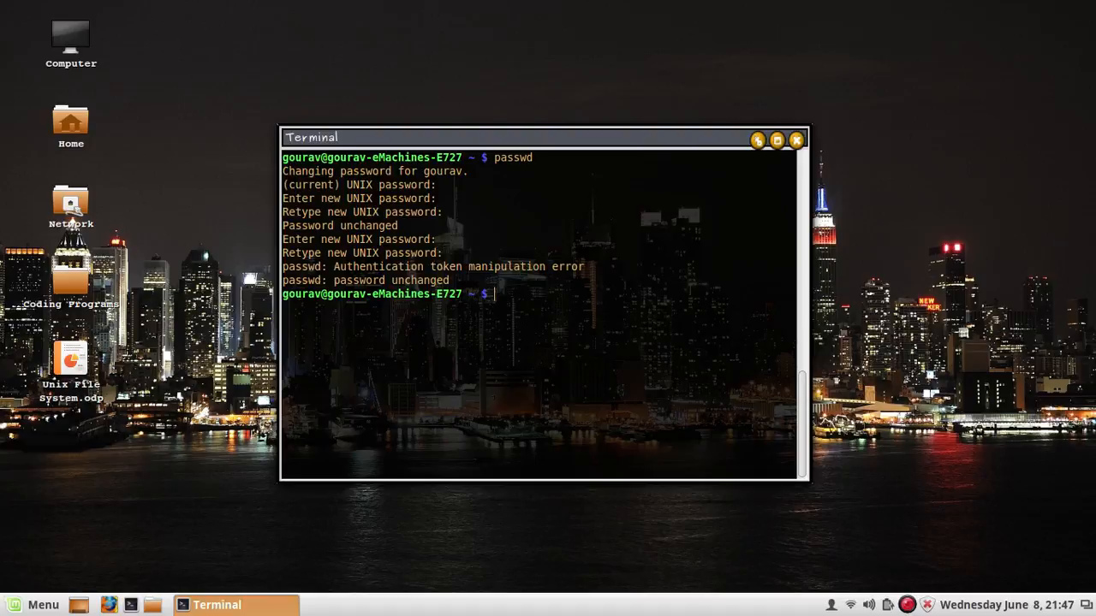
- Print /etc/passwd with cat in an enlarged window and mark the user's home directory
text(cat)
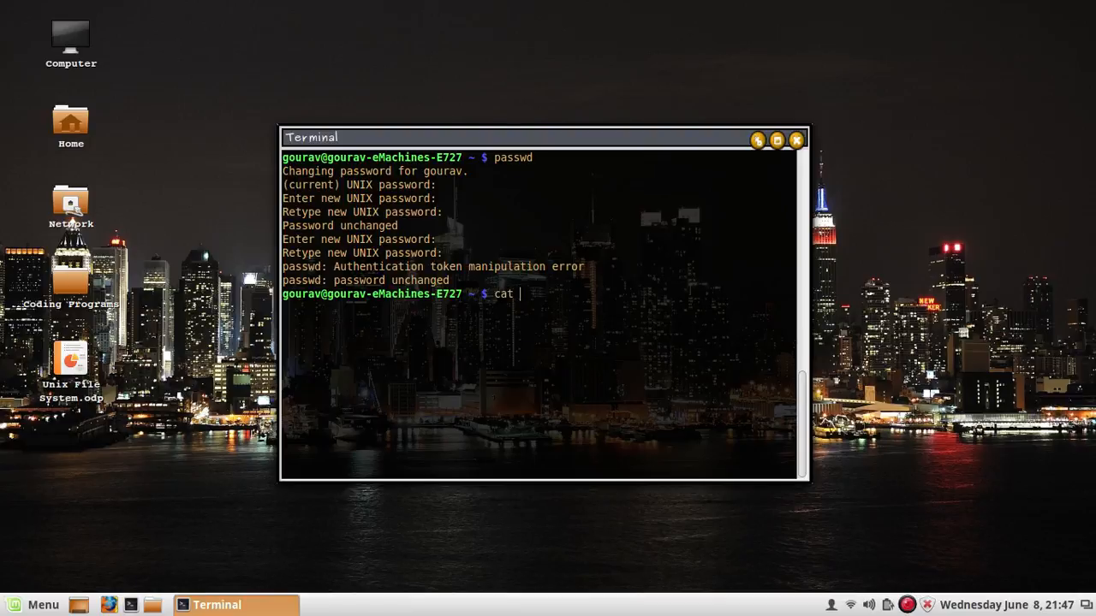
text(/etc/passwd)
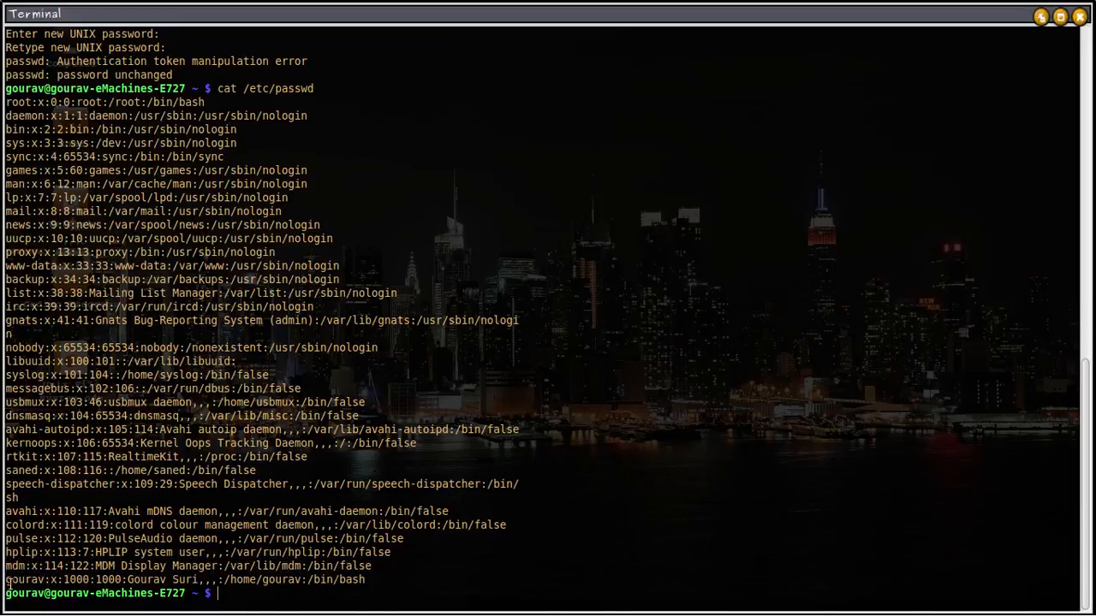
double_click(21, 579)
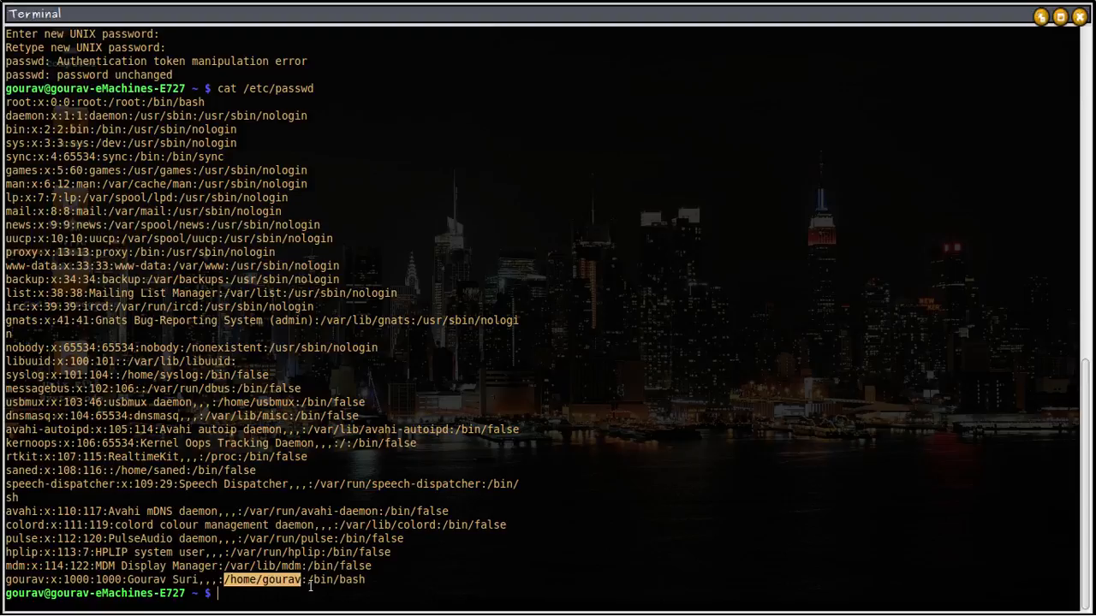
- Select /home/gourav, then clear the screen and restore the window to its smaller size
double_click(332, 580)
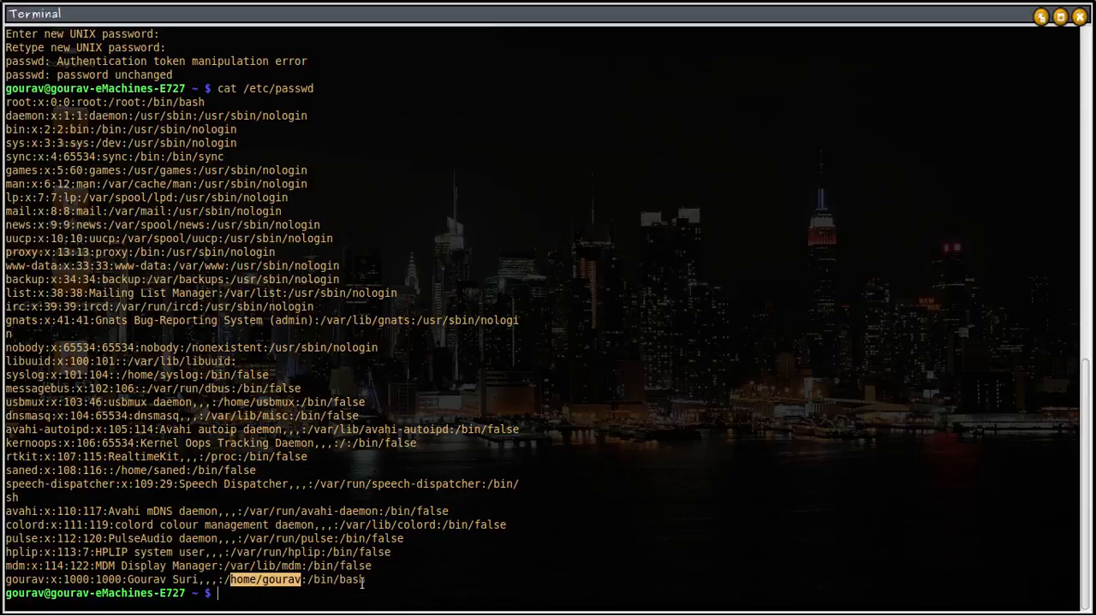
double_click(335, 579)
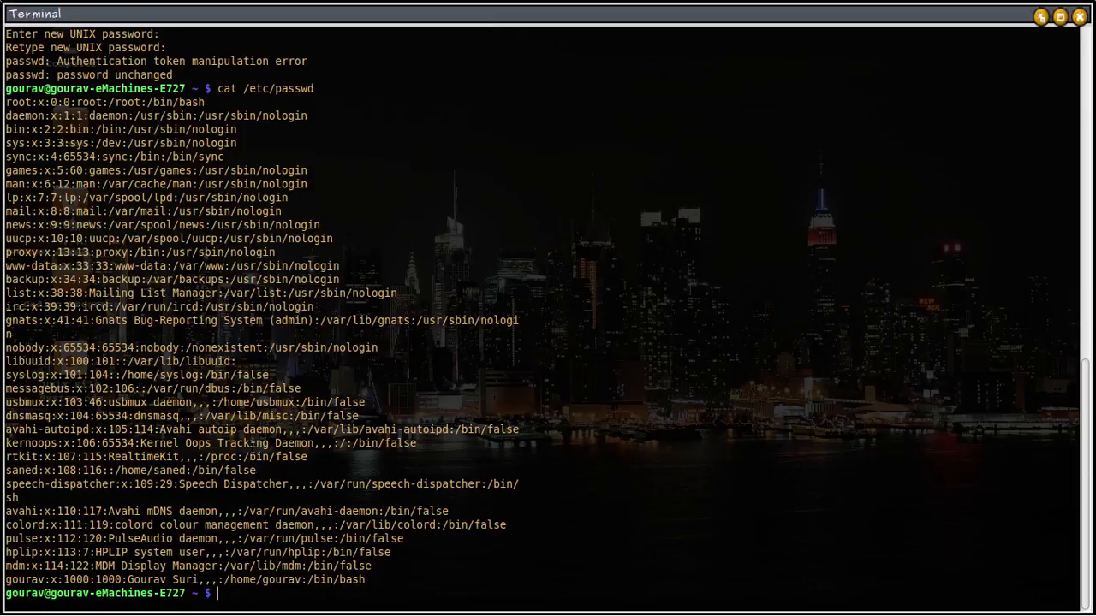
mouse_move(259, 89)
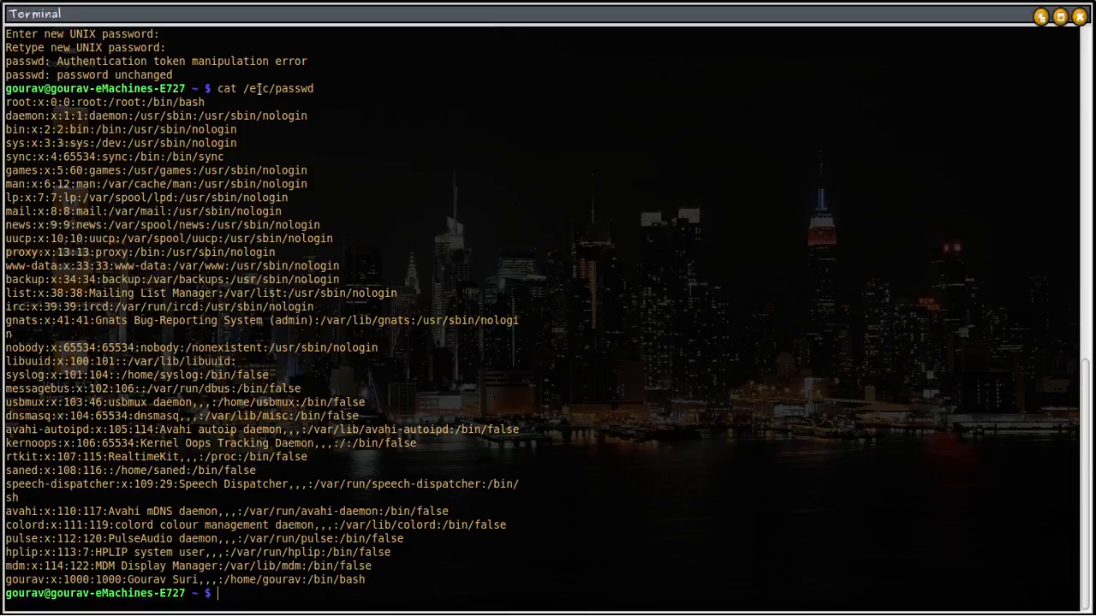
mouse_move(481, 461)
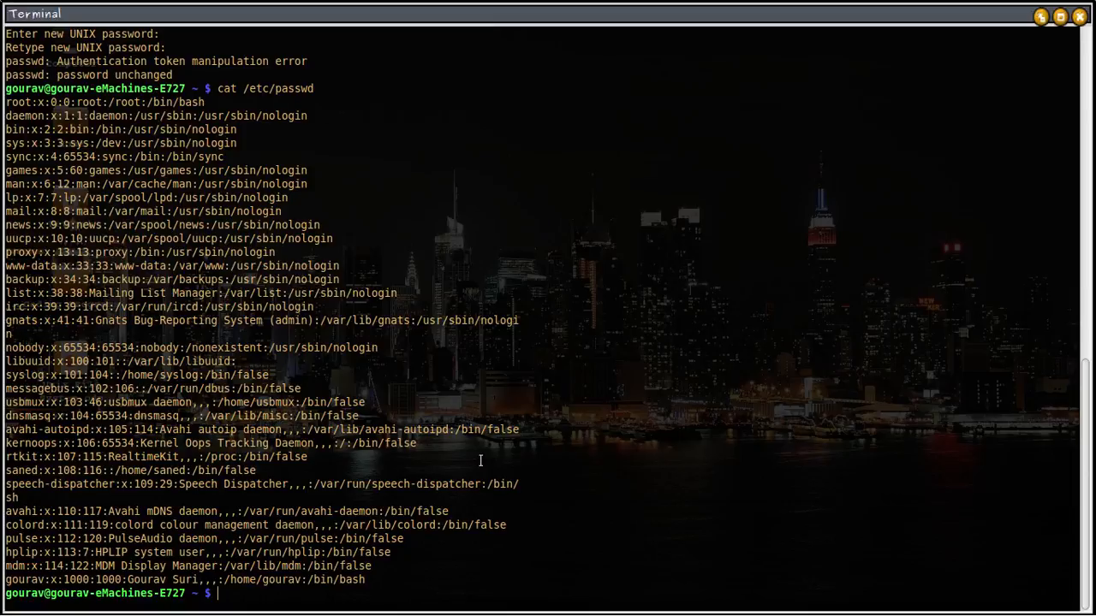
text(cl)
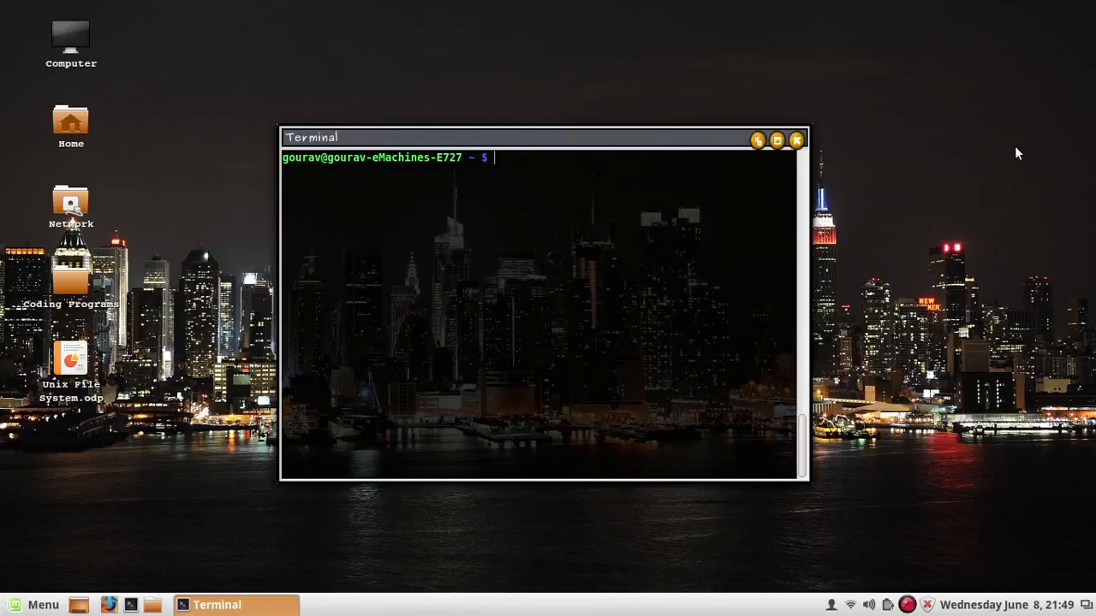
mouse_move(582, 179)
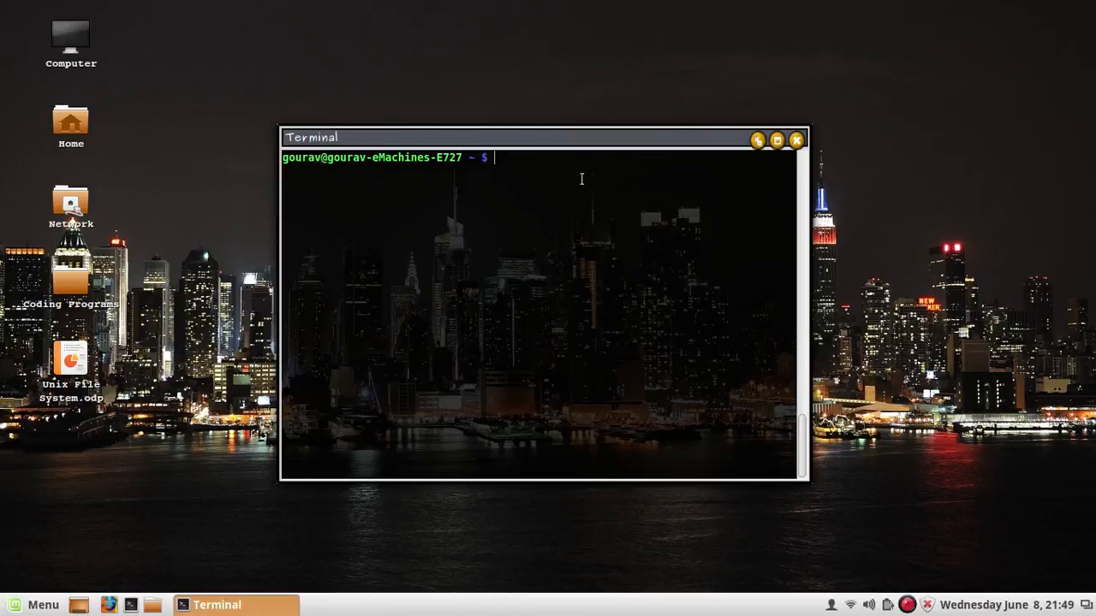
- Run cal to show the June 2016 calendar with the 8th highlighted
text(cal)
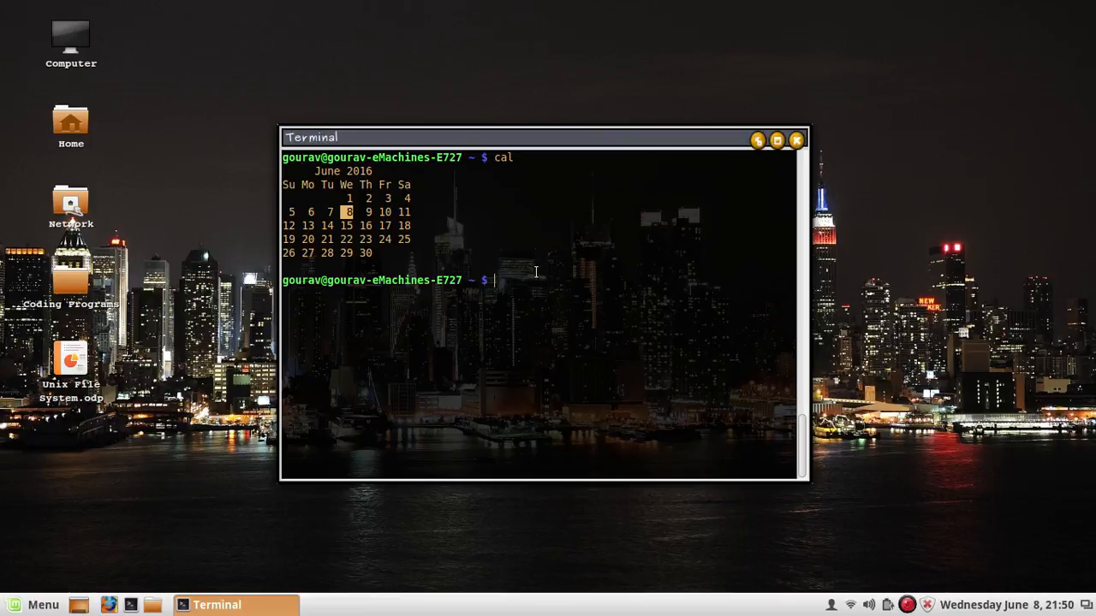
- Show the calendars for February 1997 (cal 2 1997) and February 2000 (cal feb 2000)
text(cal)
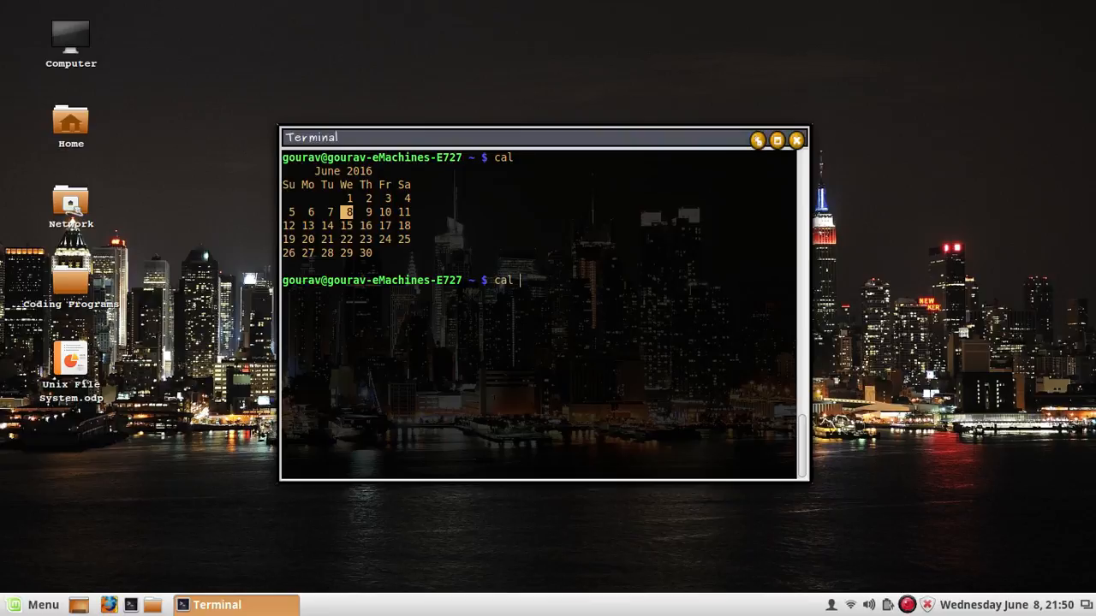
text(2 1997)
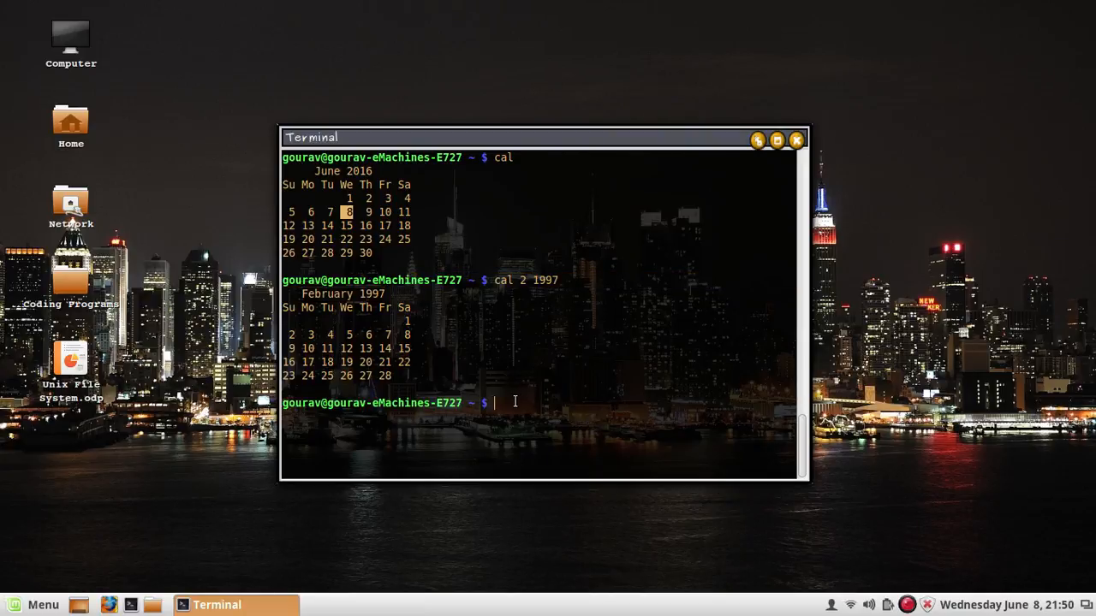
text(caql feb)
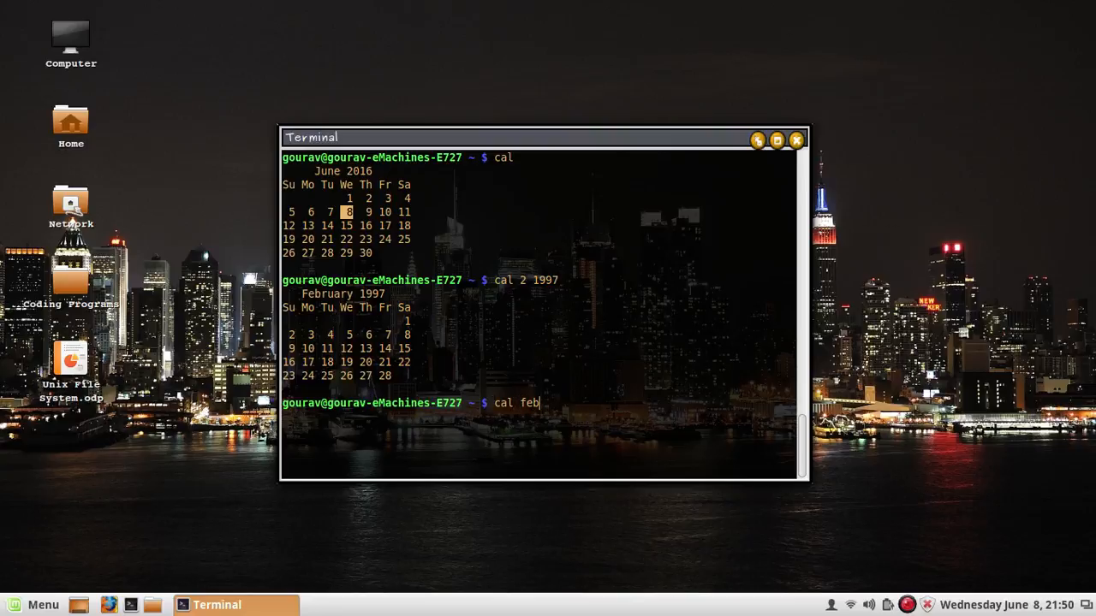
text(2000)
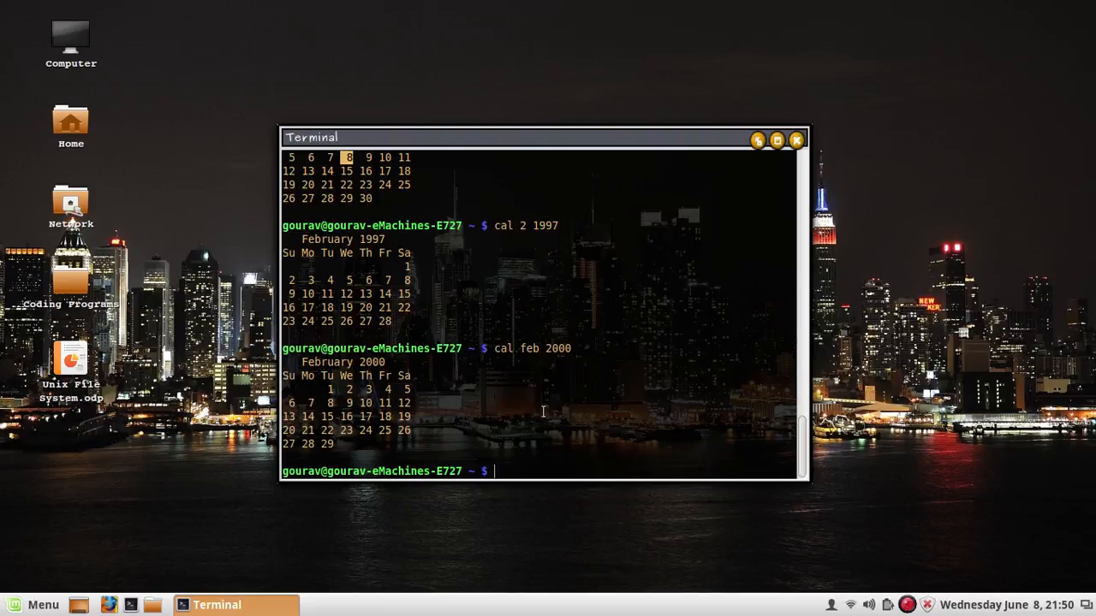
mouse_move(543, 435)
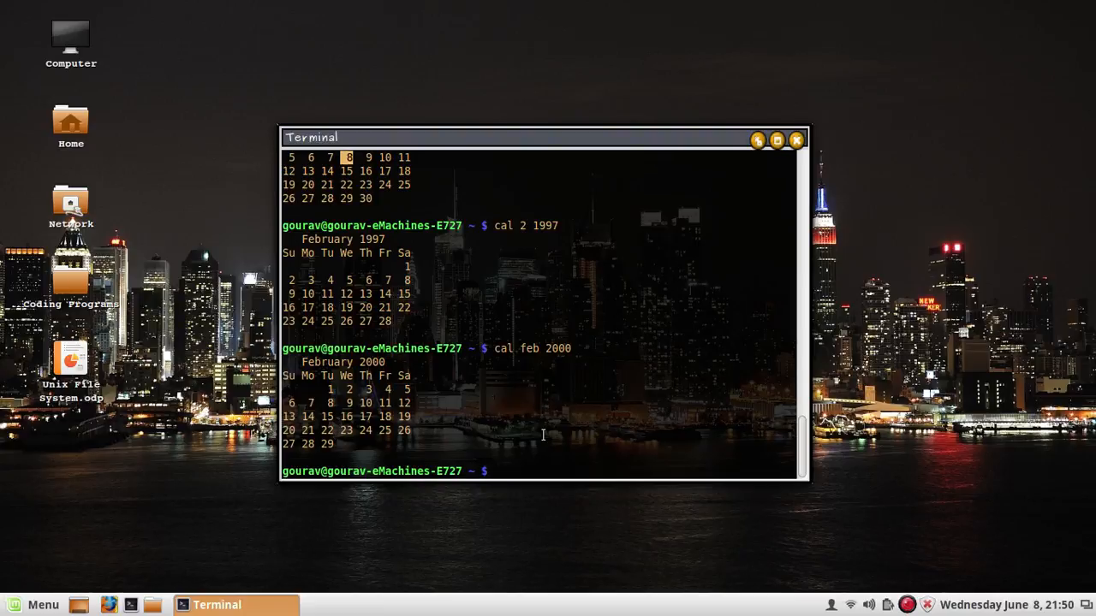
- Run banner thegenuinegourav to print it in hash-mark block letters, then select the word gourav
text(ban)
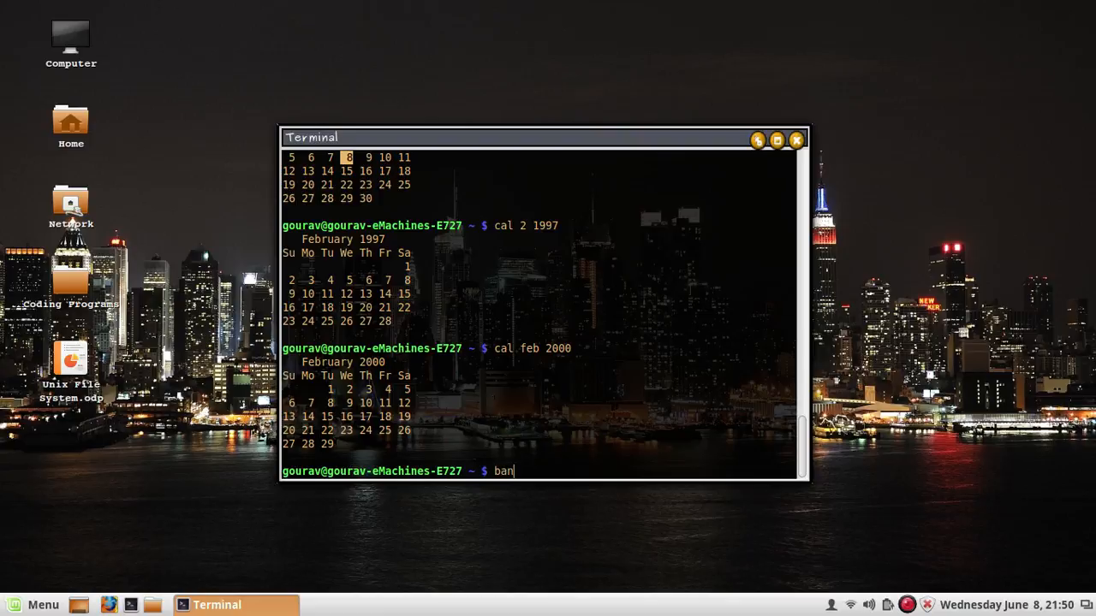
text(ner)
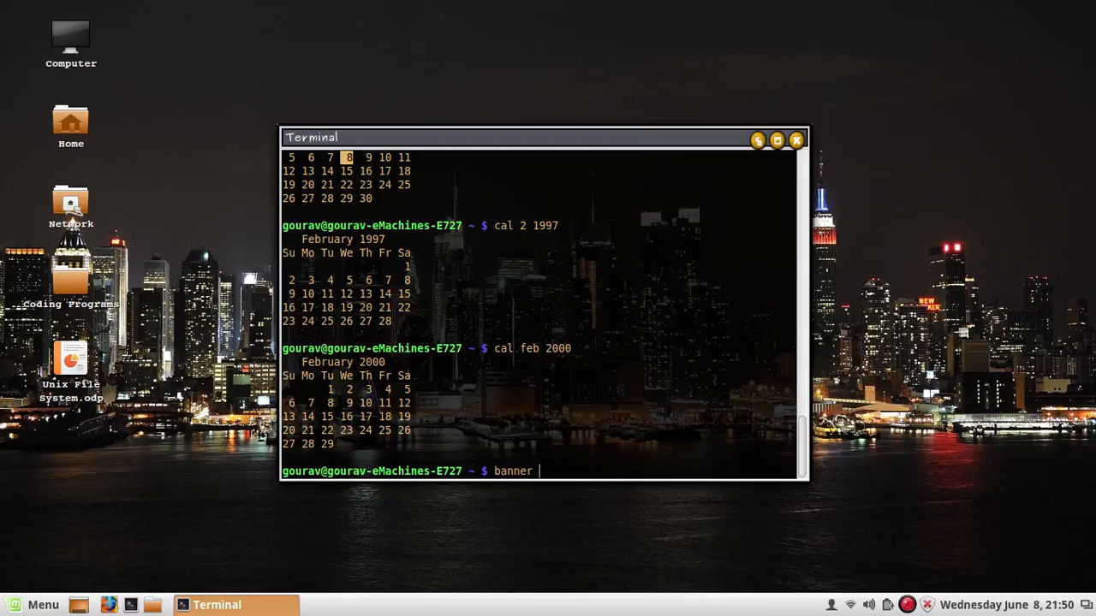
text(thegen)
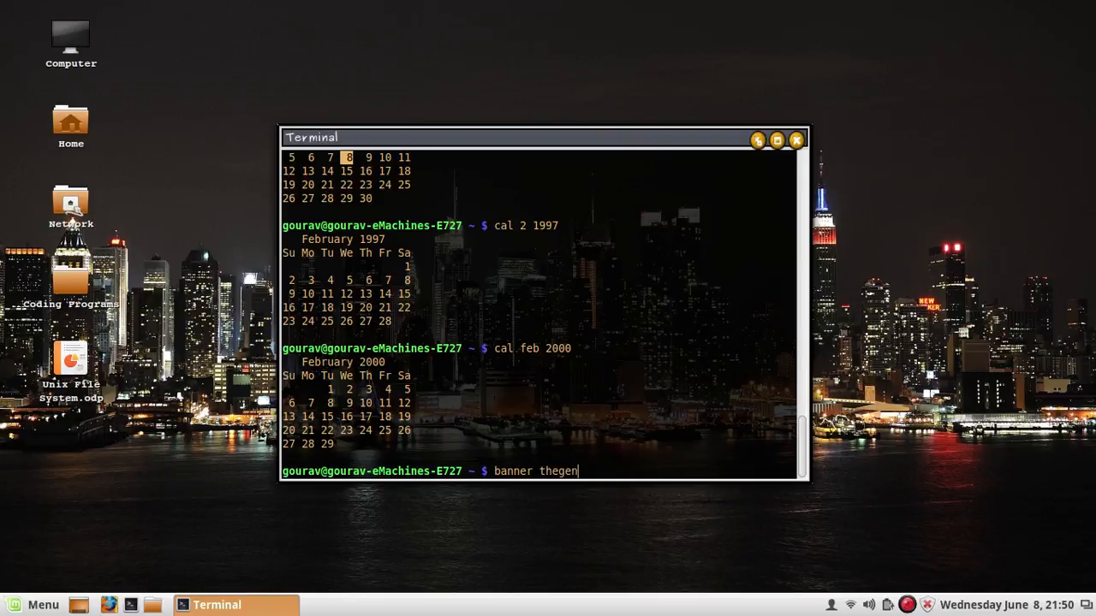
text(uinegouyr)
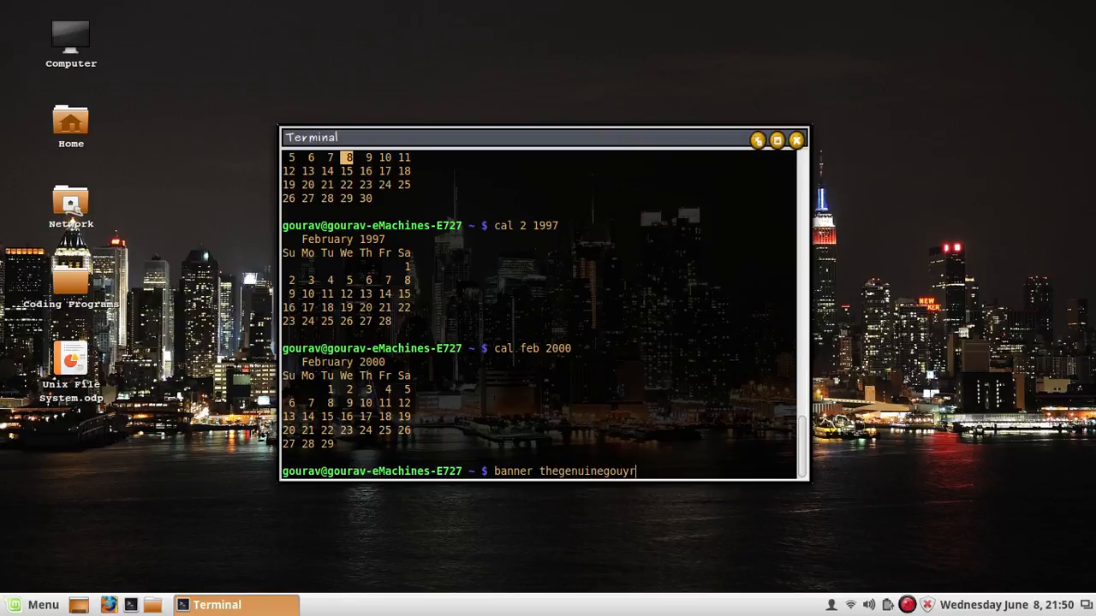
key(BackSpace)
text(av)
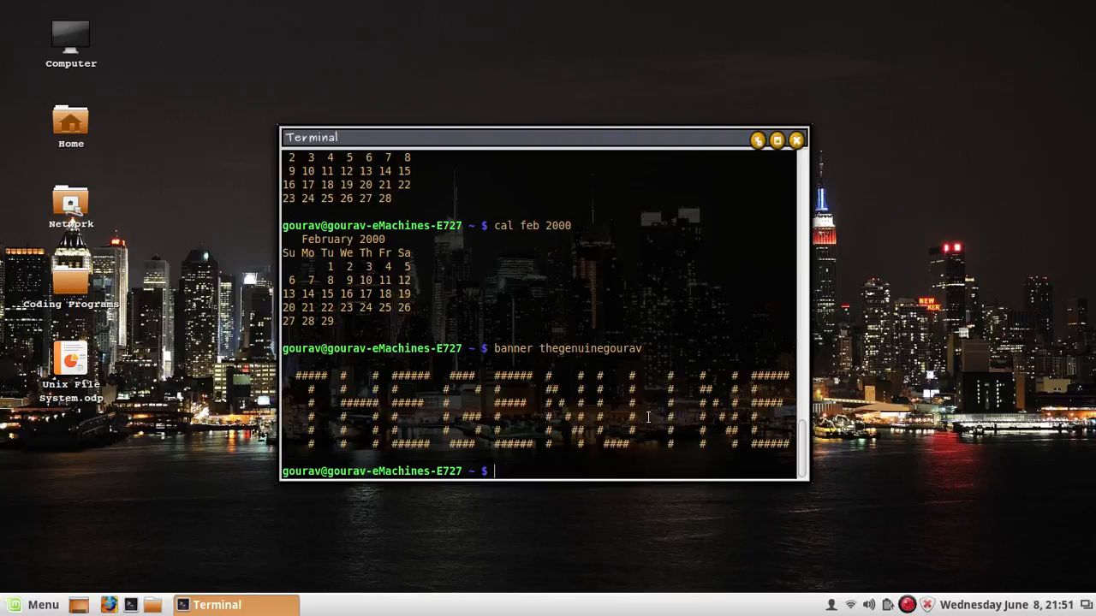
mouse_move(601, 456)
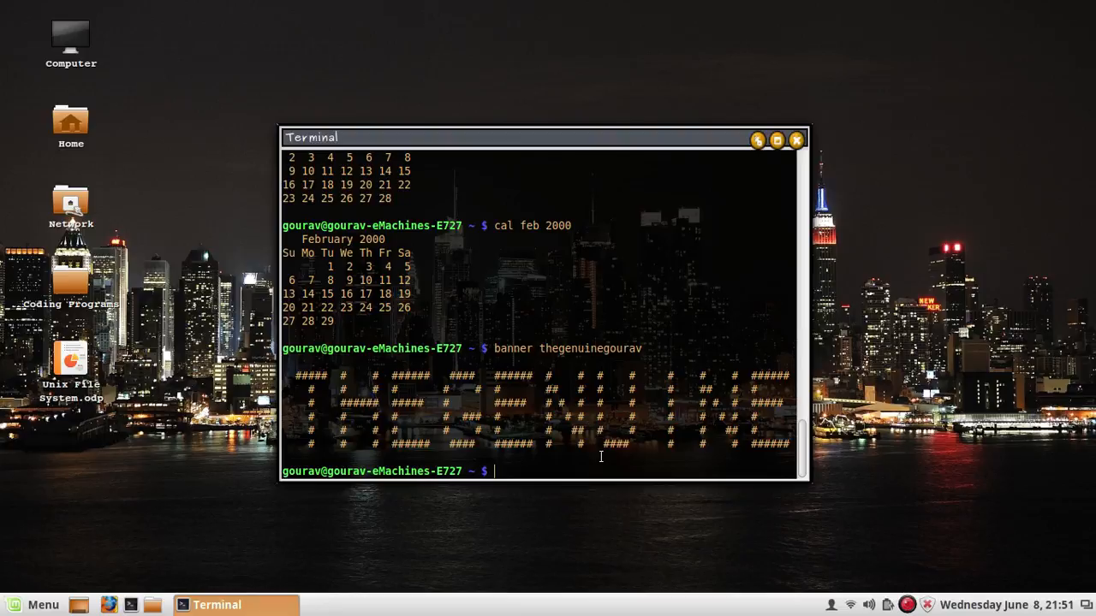
mouse_move(588, 351)
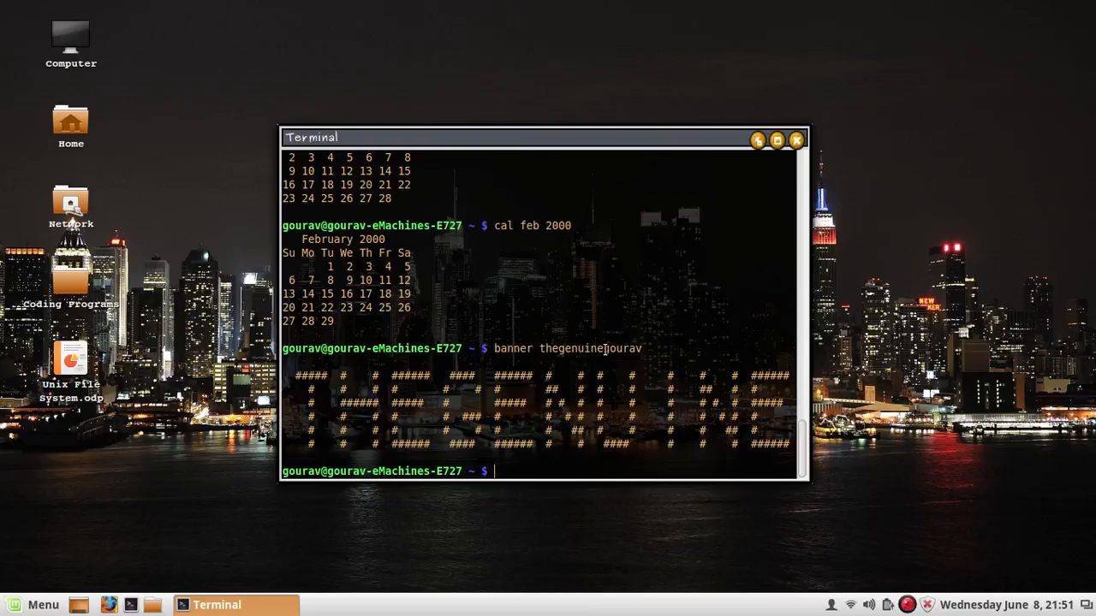
double_click(569, 349)
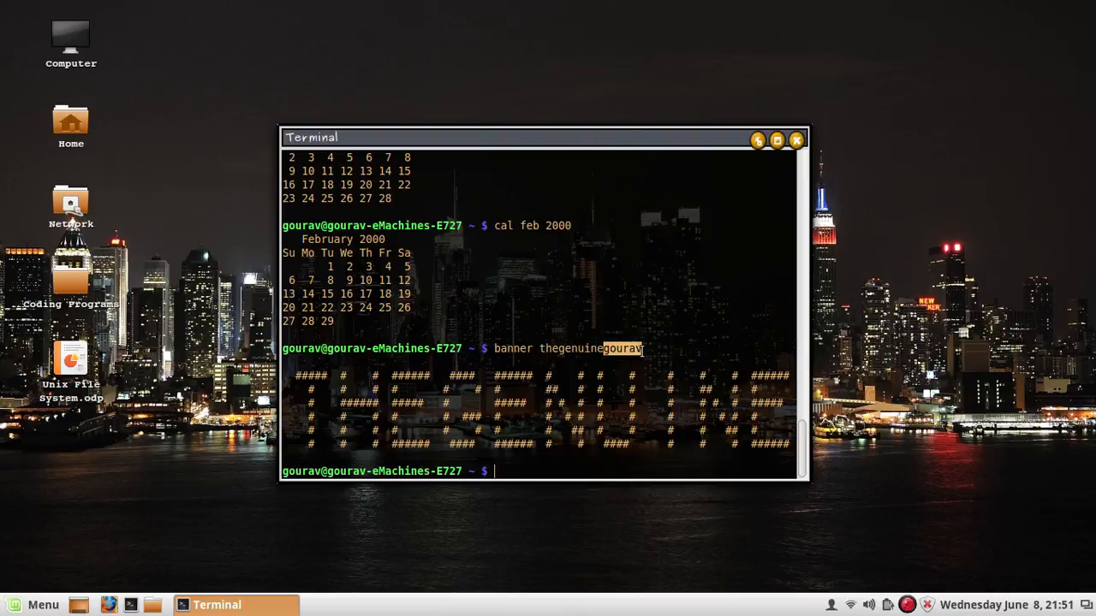
mouse_move(521, 464)
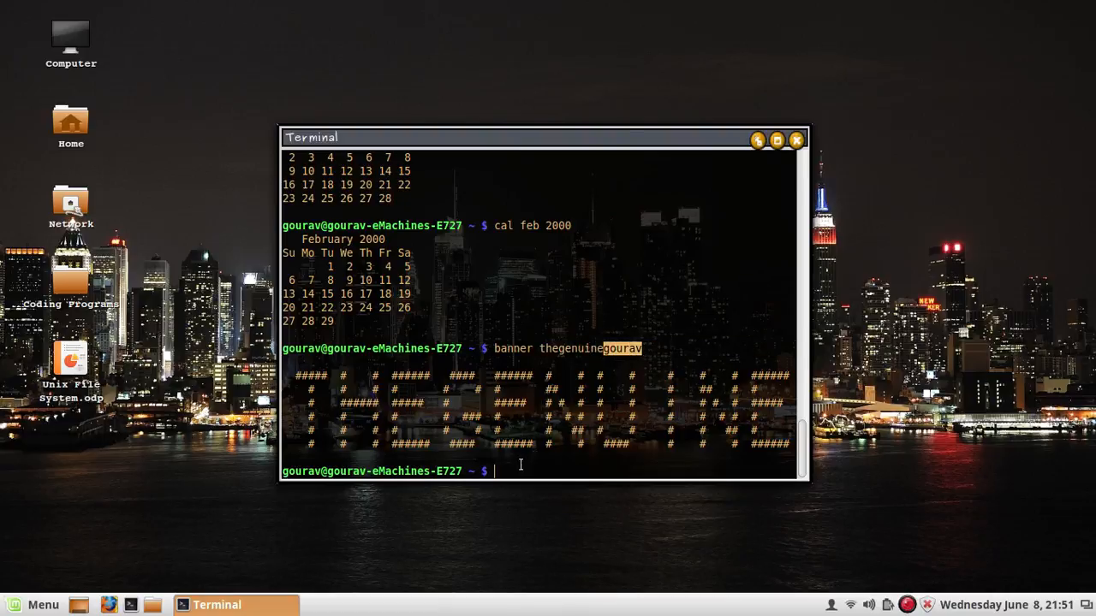
- Run banner "thegenuinegourav" quoted and scroll up to compare with the earlier output
text(banner)
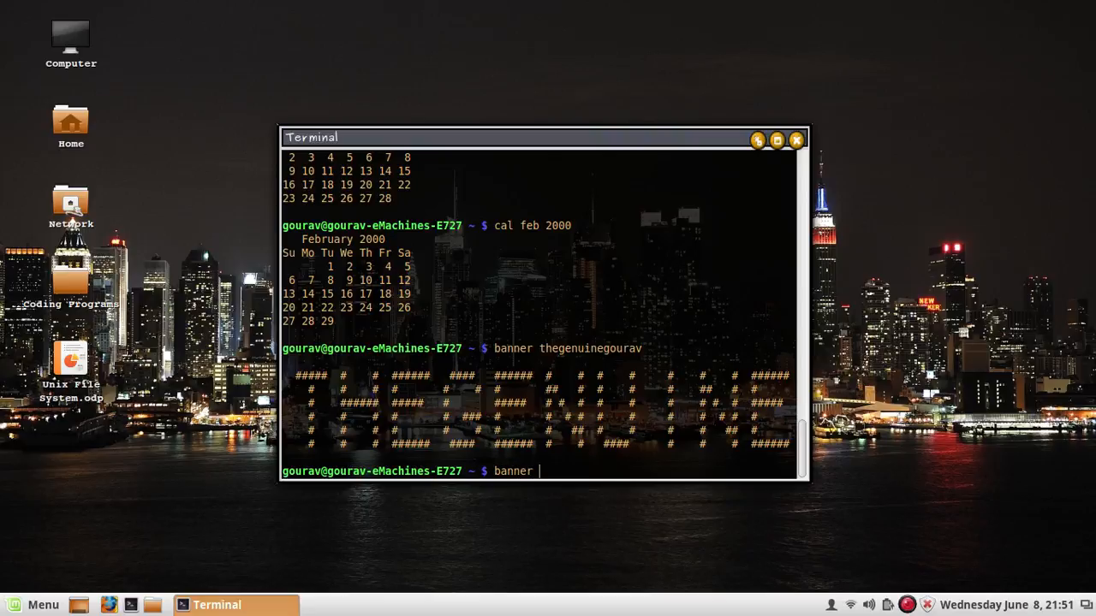
text(")
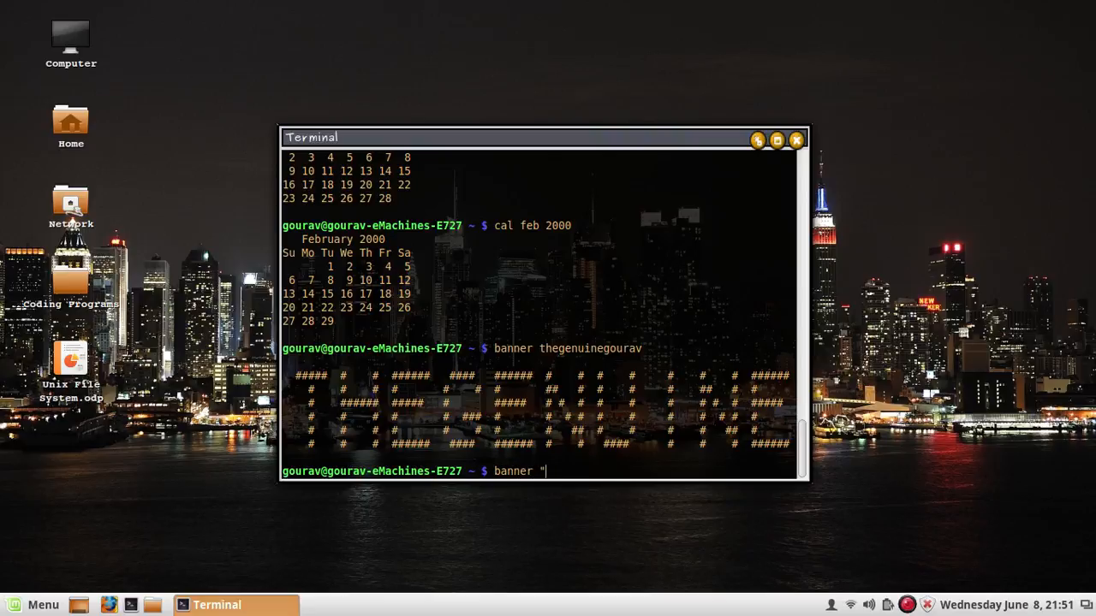
text(thegenuineg)
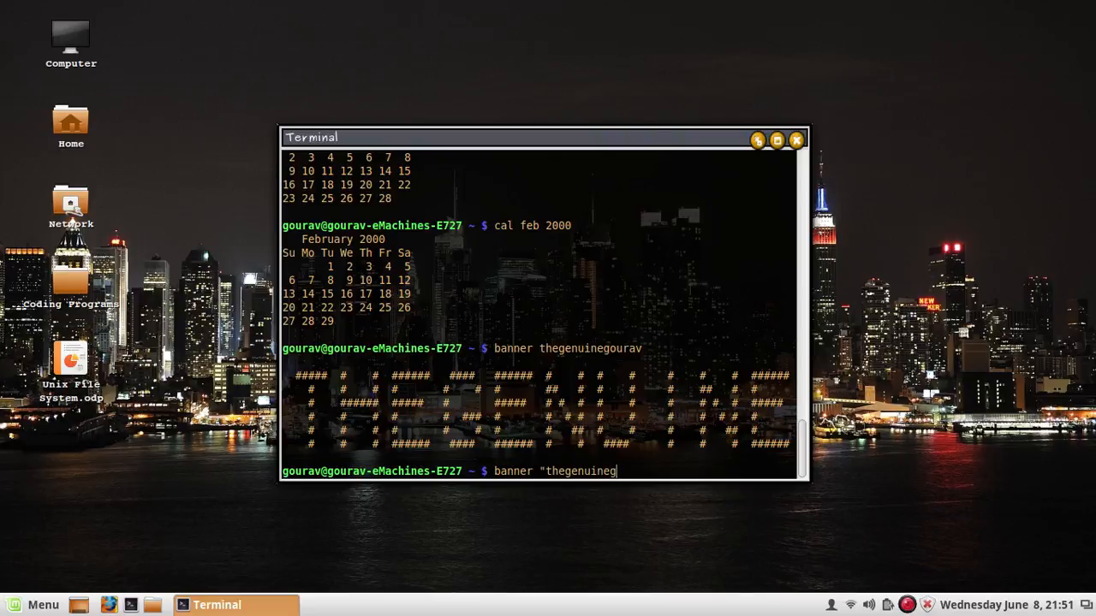
text(ourav")
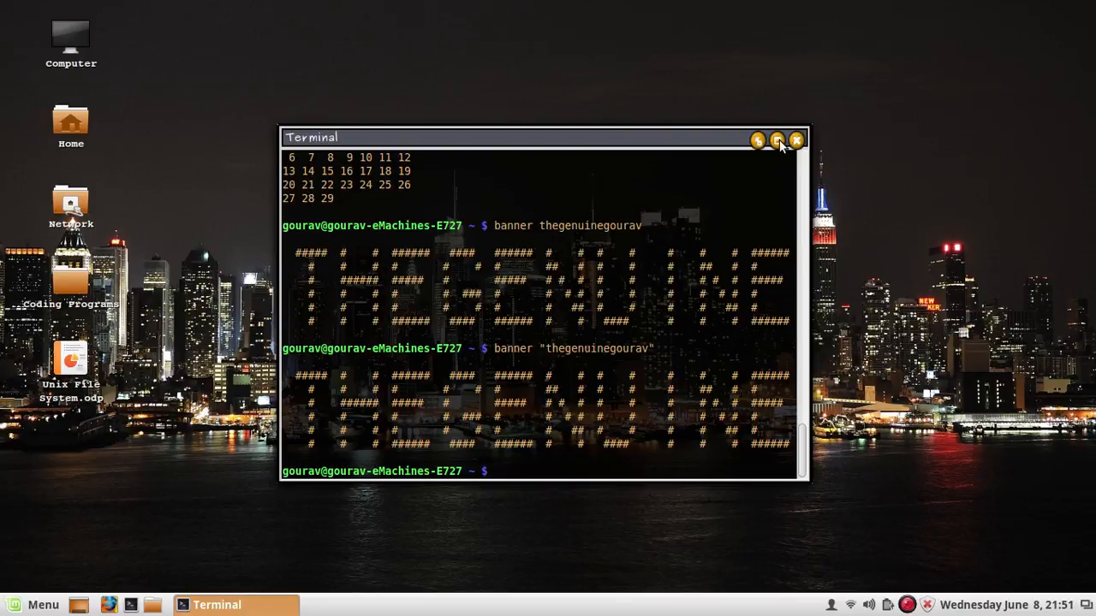
click(778, 140)
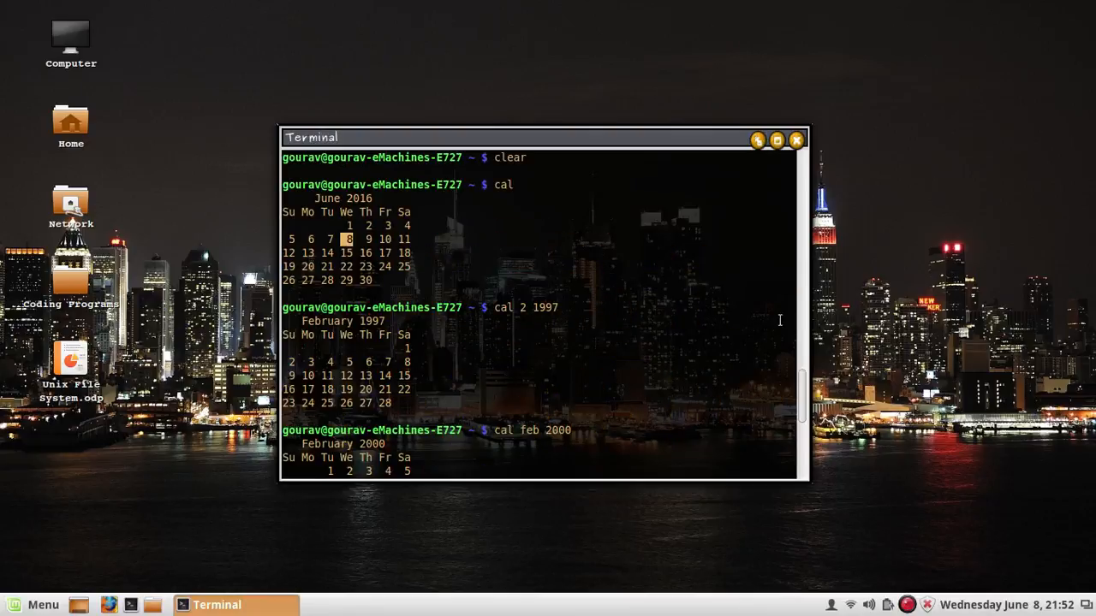
click(775, 140)
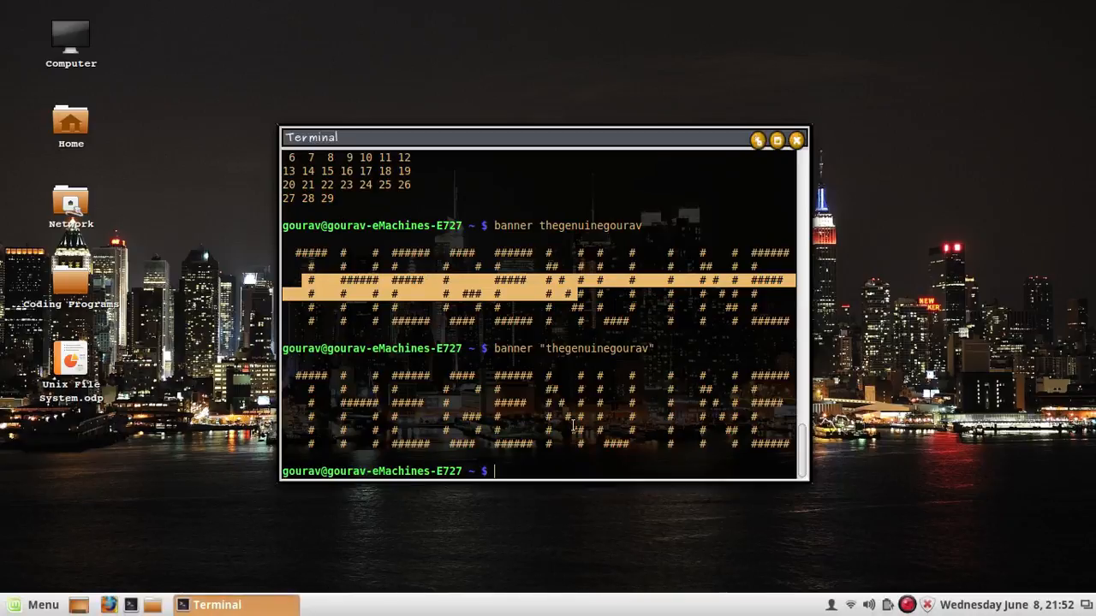
mouse_move(463, 520)
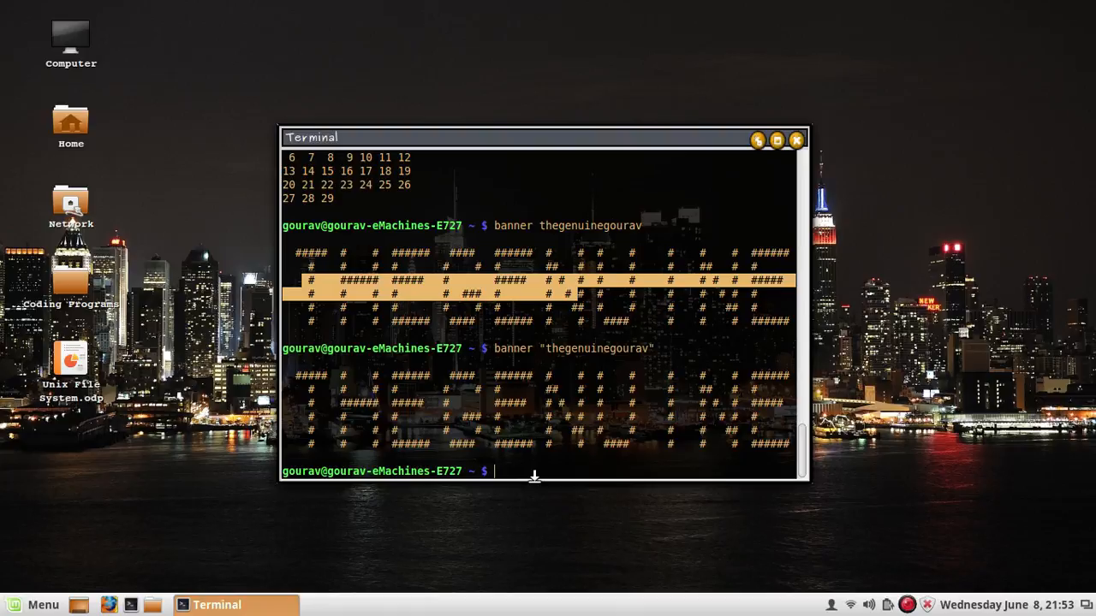
text(touch)
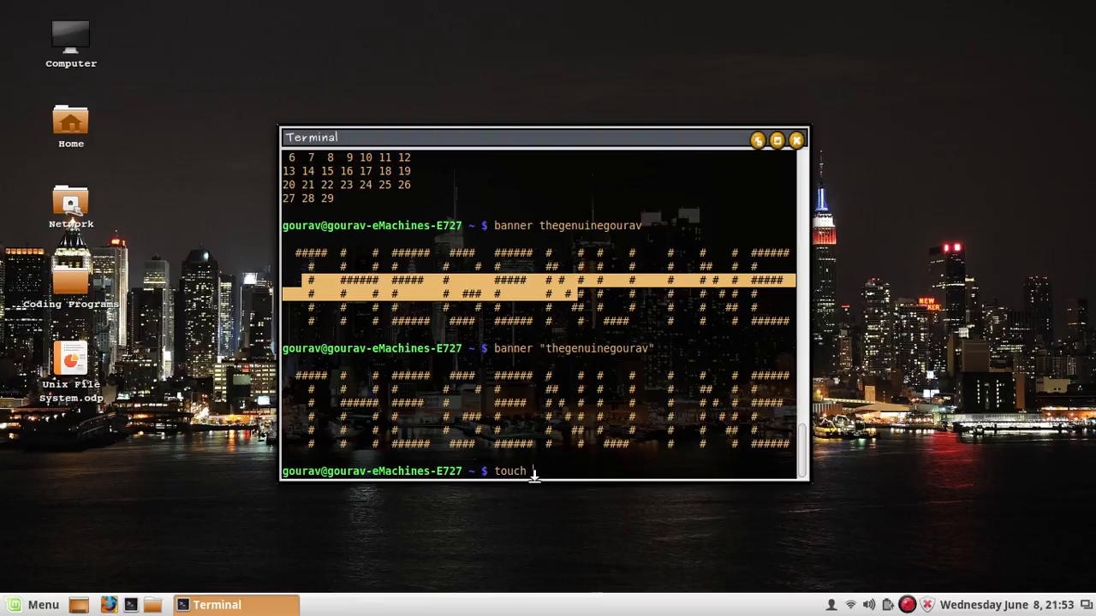
text(a)
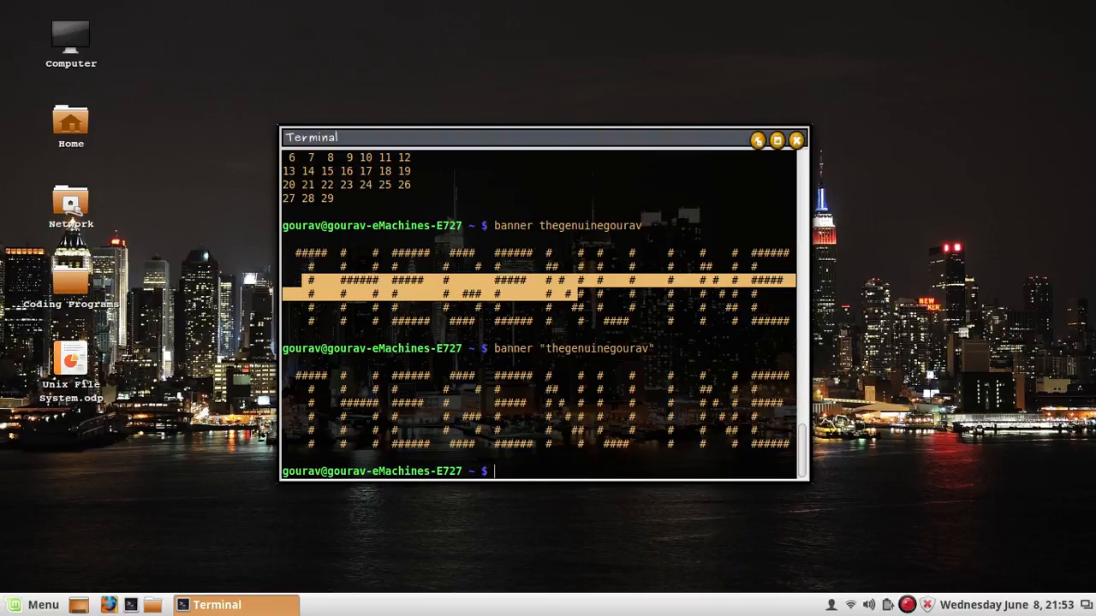
text(cd De)
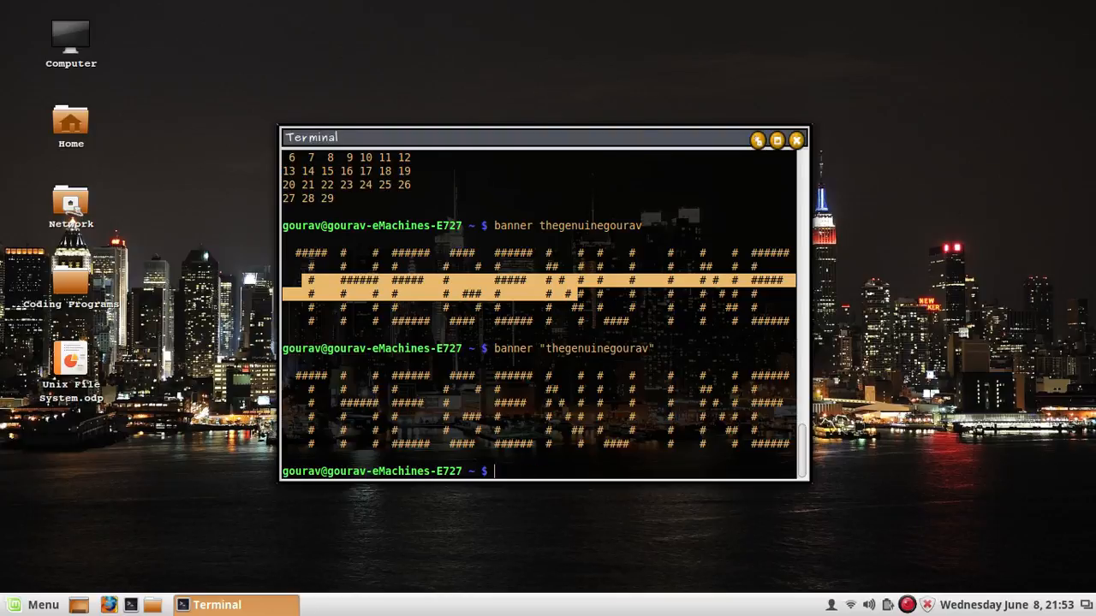
text(ls -l)
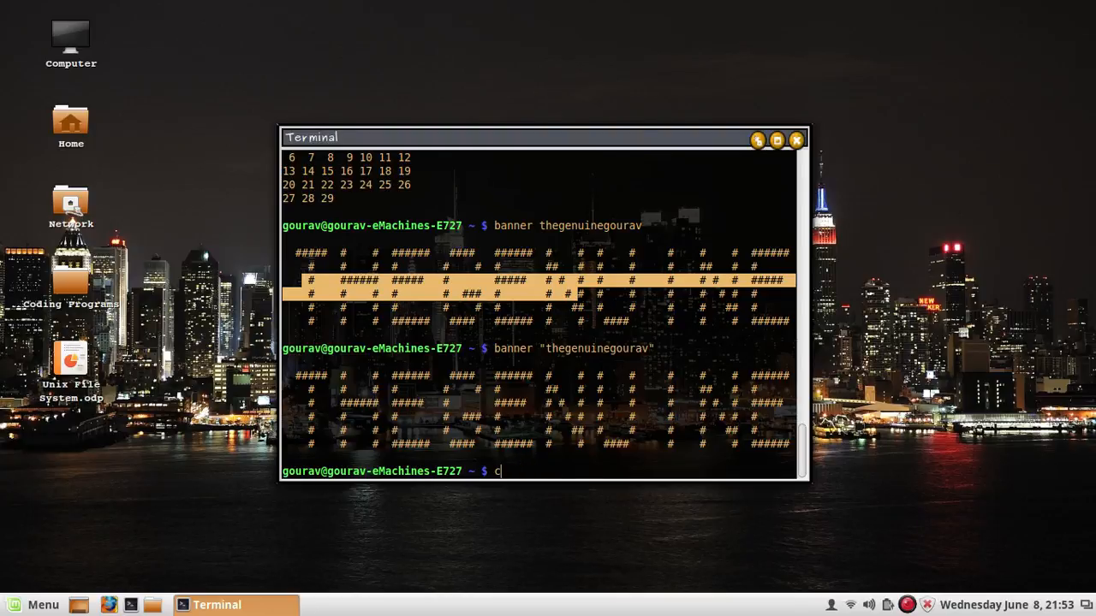
- Change into Desktop/ and list its files with access times using ls -lu
text(d Desktop/)
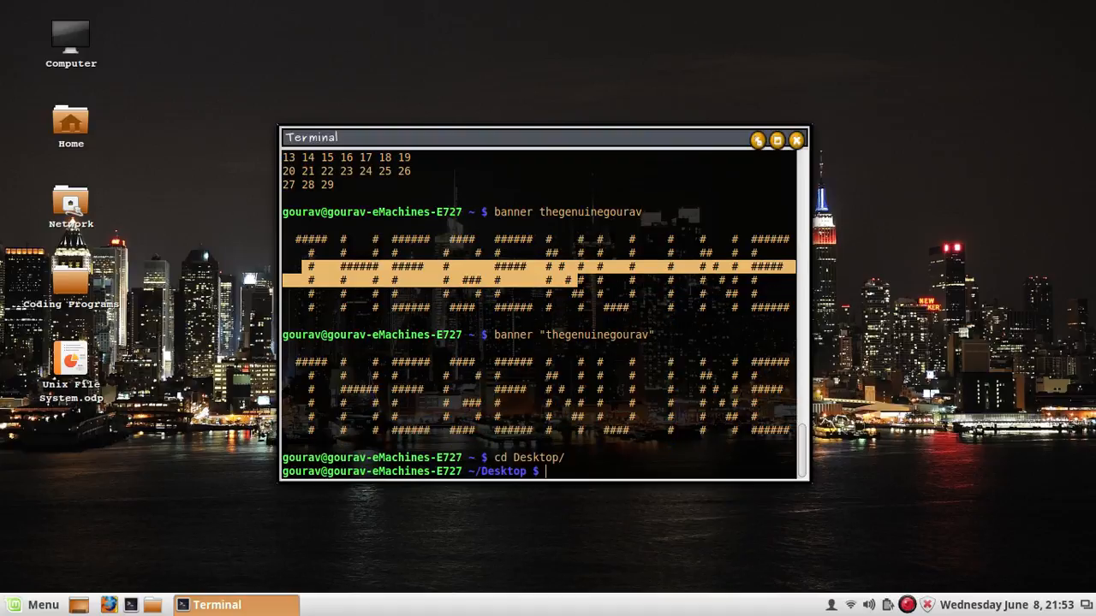
click(70, 360)
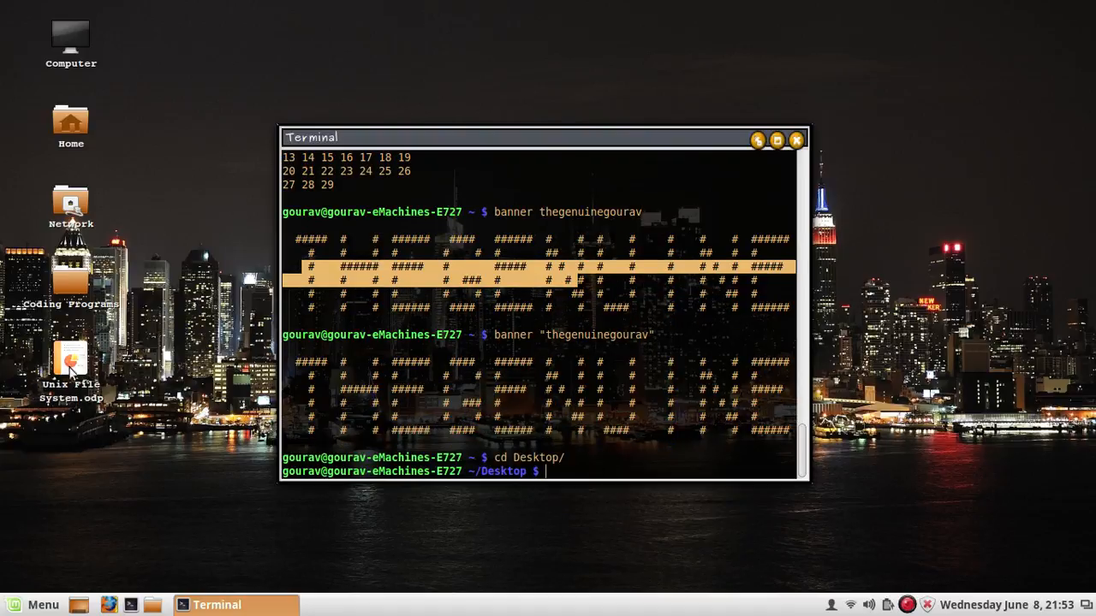
text(ls -l)
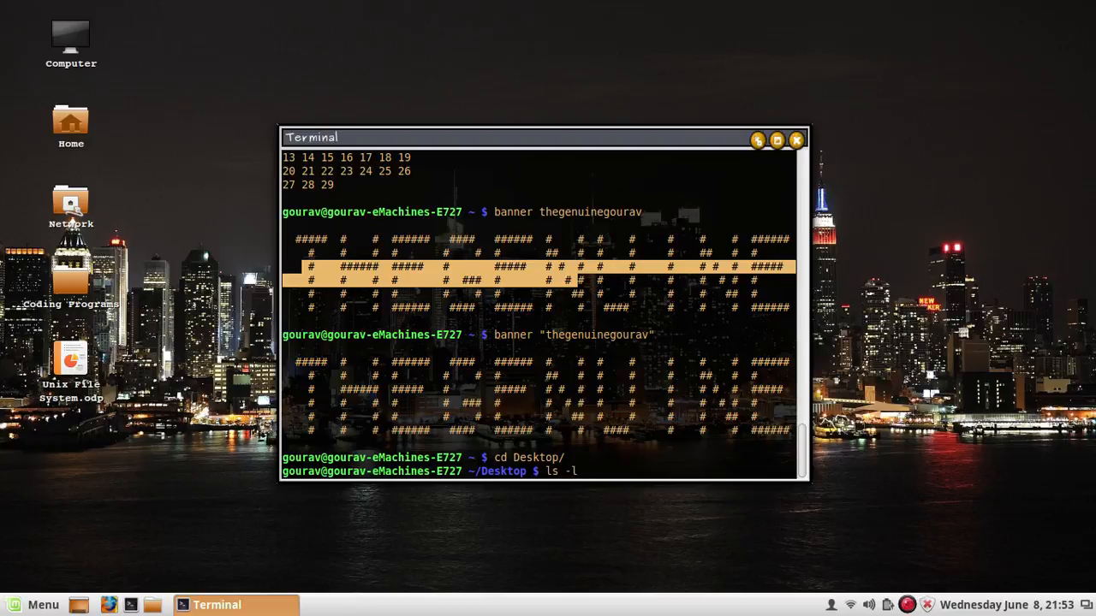
text(u)
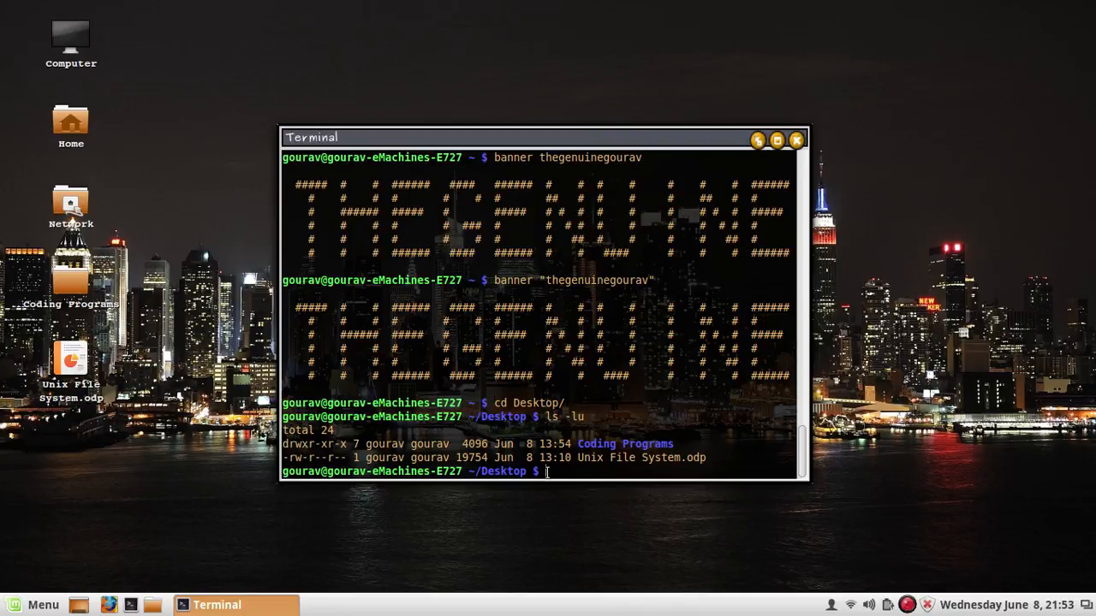
- Run touch -a on Unix\ File\ System.odp and confirm the 21:54 access time with ls -lu
text(touch)
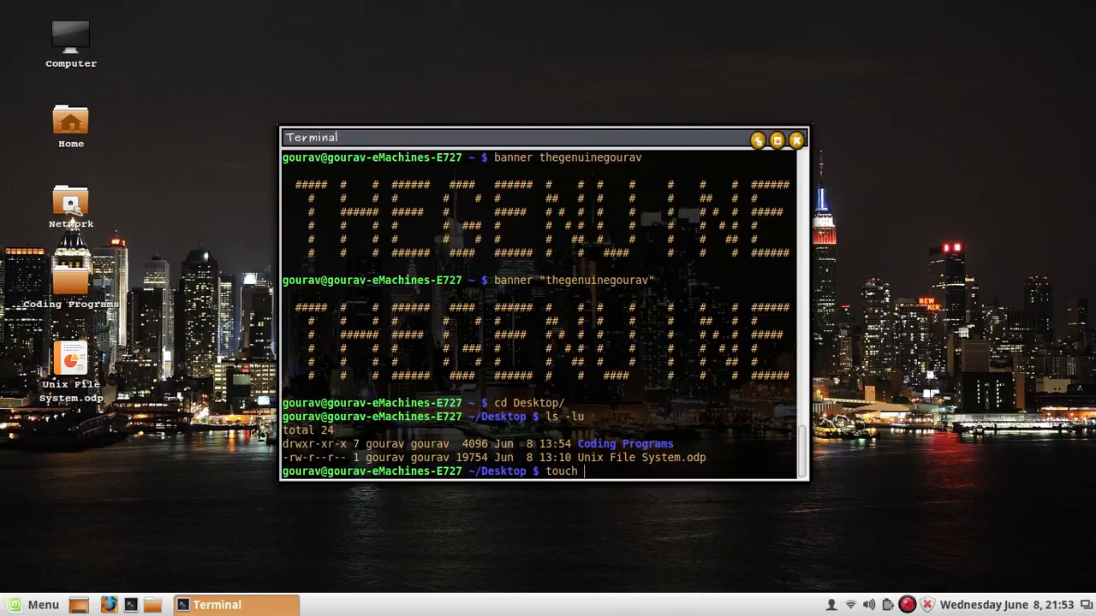
text(-a)
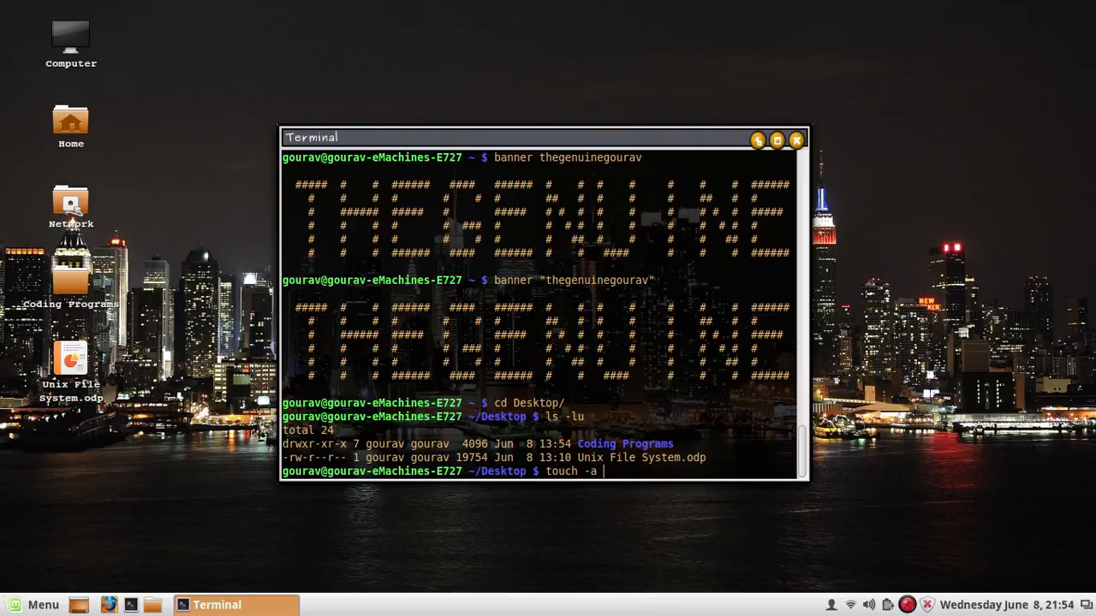
text(Unix\ File\ System.odp)
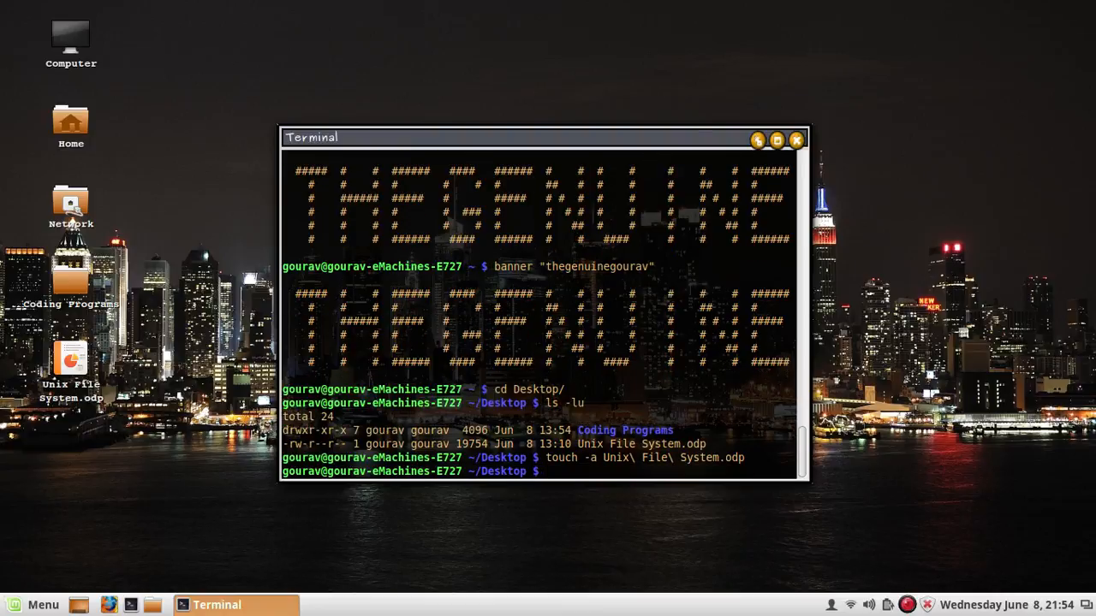
text(ls -lu)
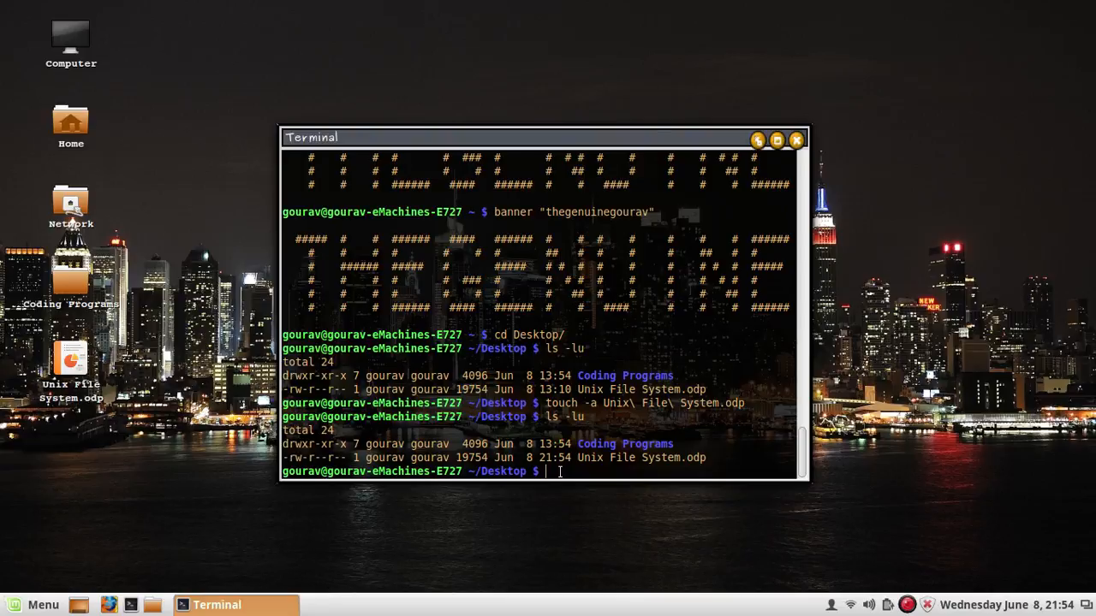
- Run touch -m on Unix\ File\ System.odp and confirm the Jun 8 21:54 modification time with ls -l
text(ls)
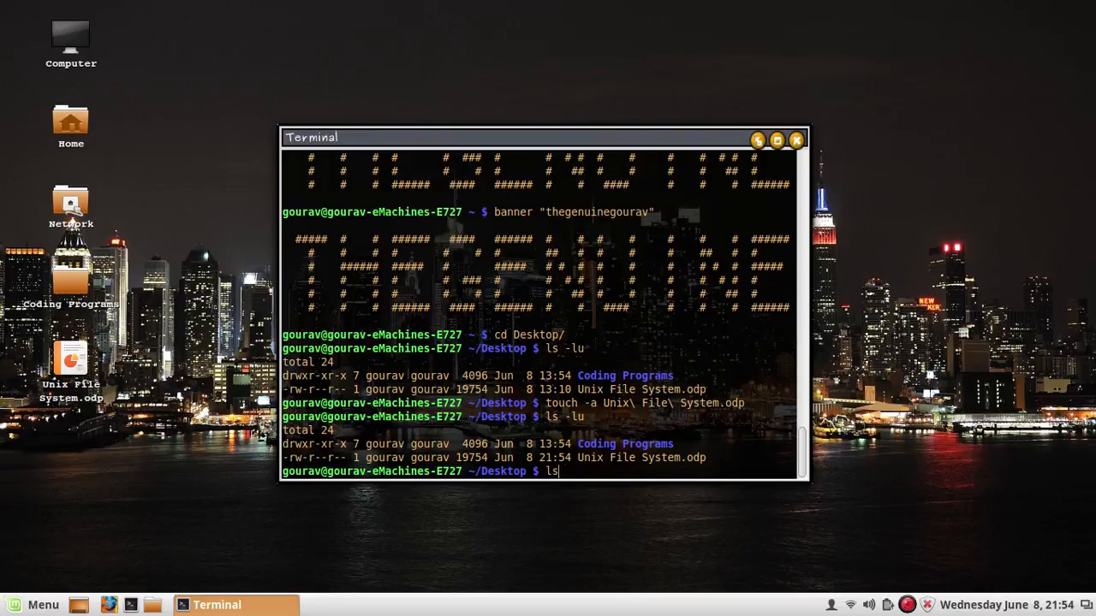
text(-)
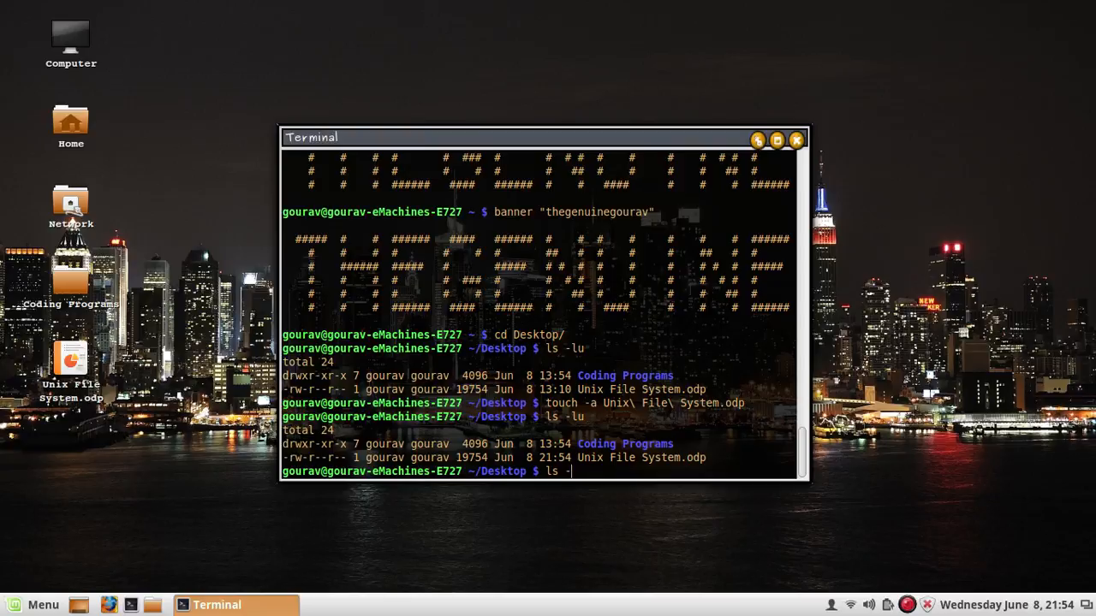
key(Return)
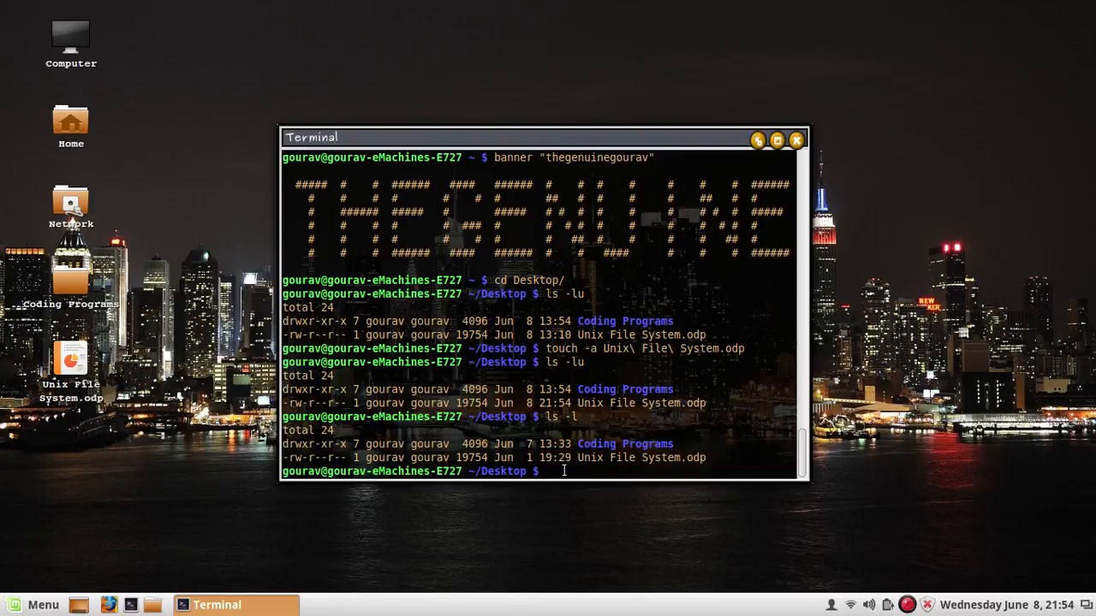
text(touch -m)
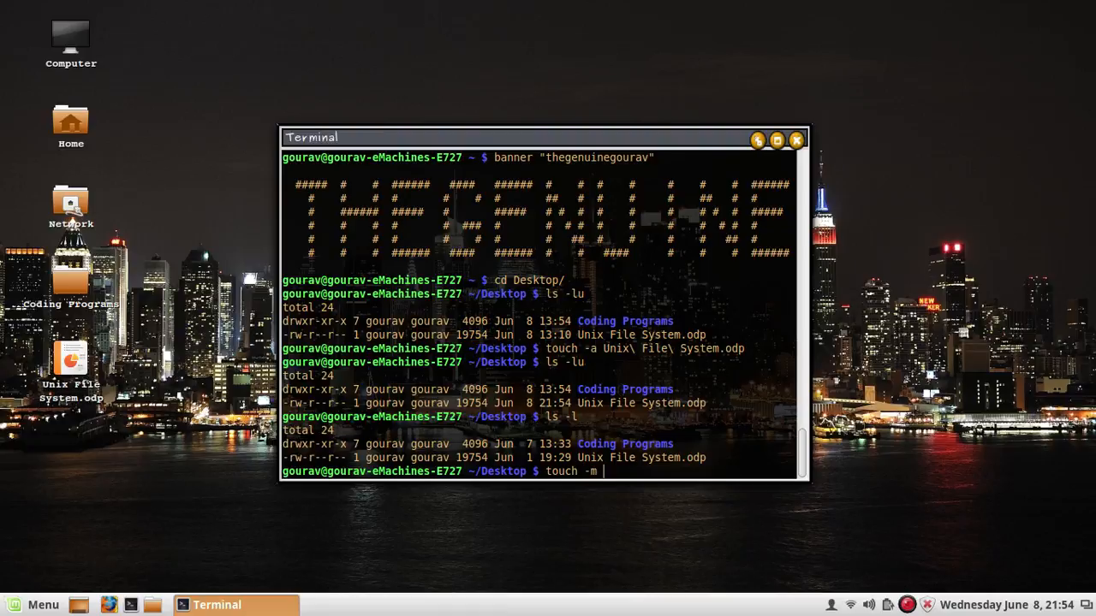
text(Unix\ File\ System.odp)
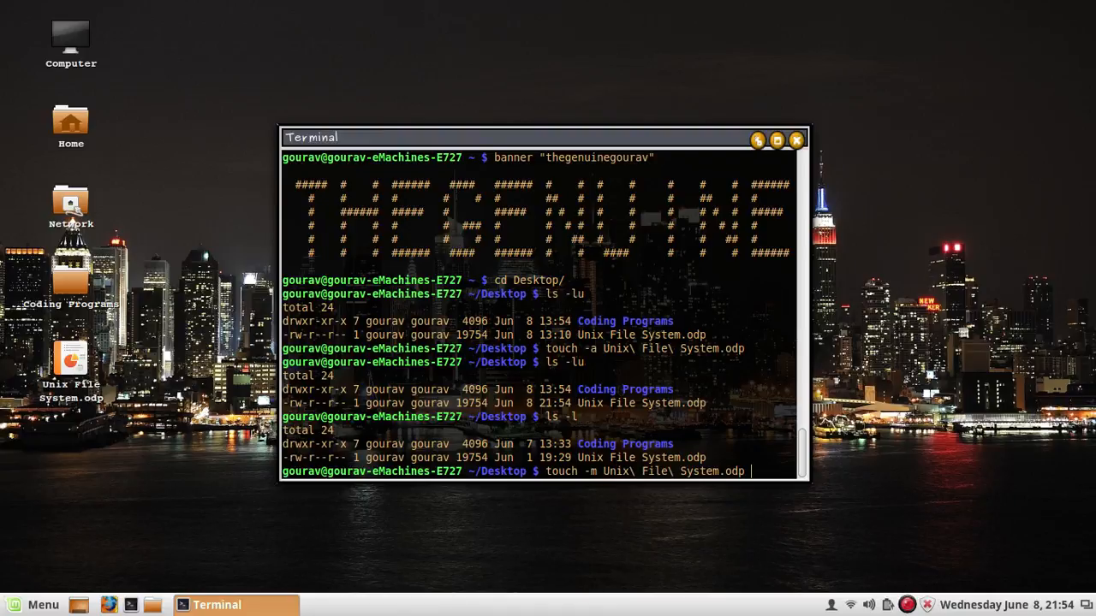
text(ls -l)
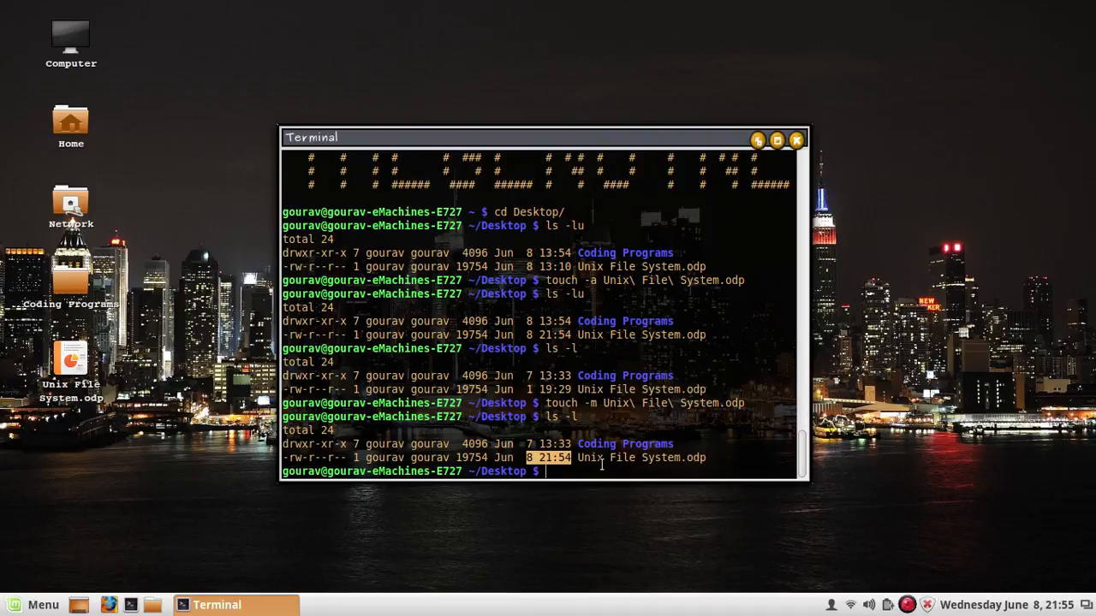
- Clear the screen and run file * to show Coding Programs as a directory and the .odp as a presentation
text(c)
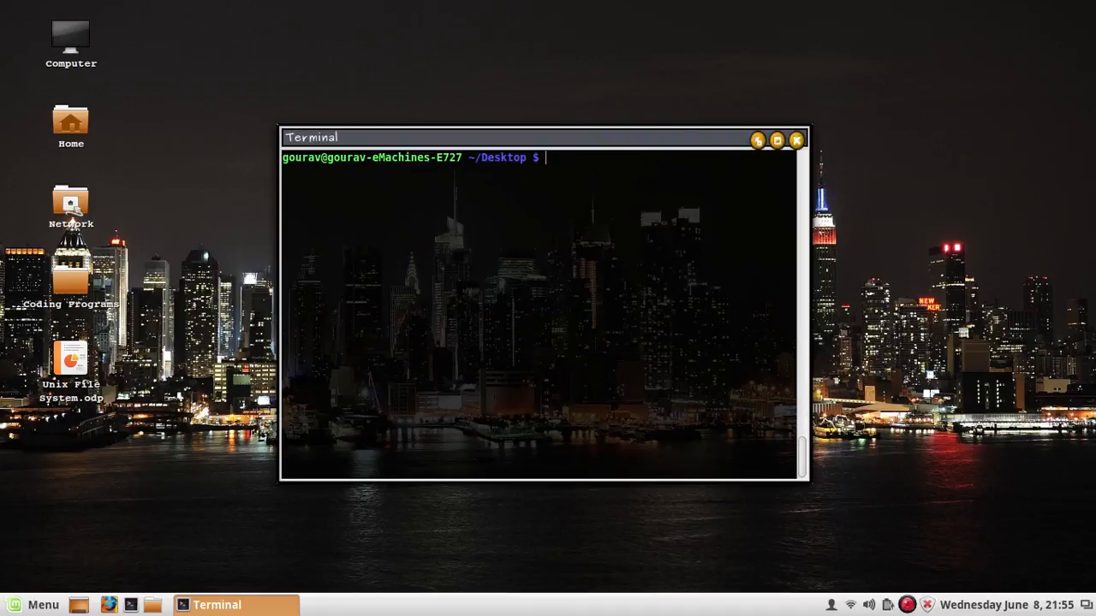
text(file *)
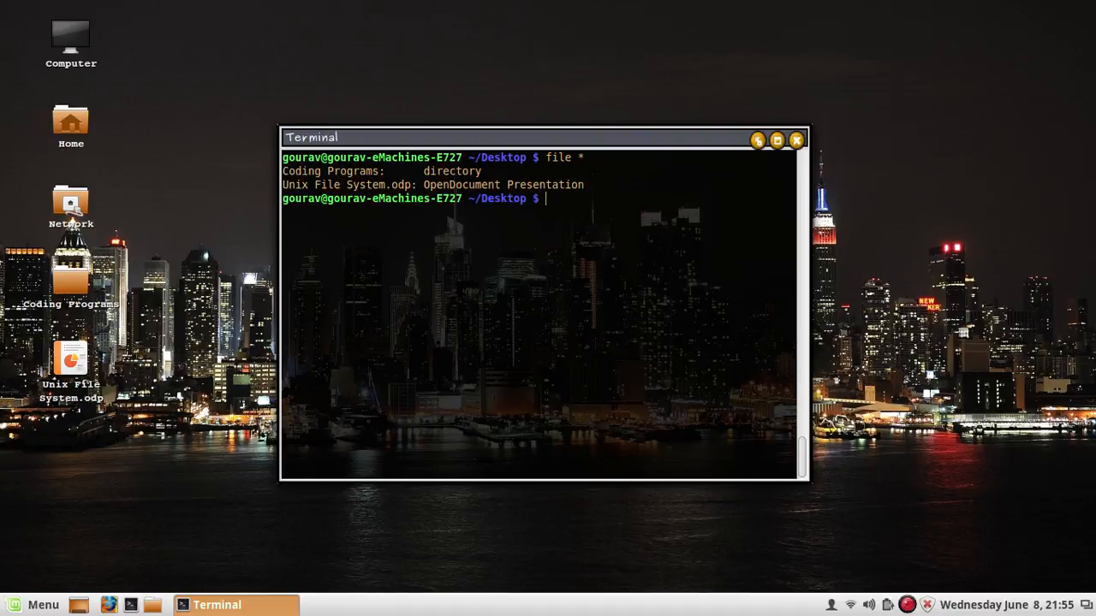
mouse_move(282, 167)
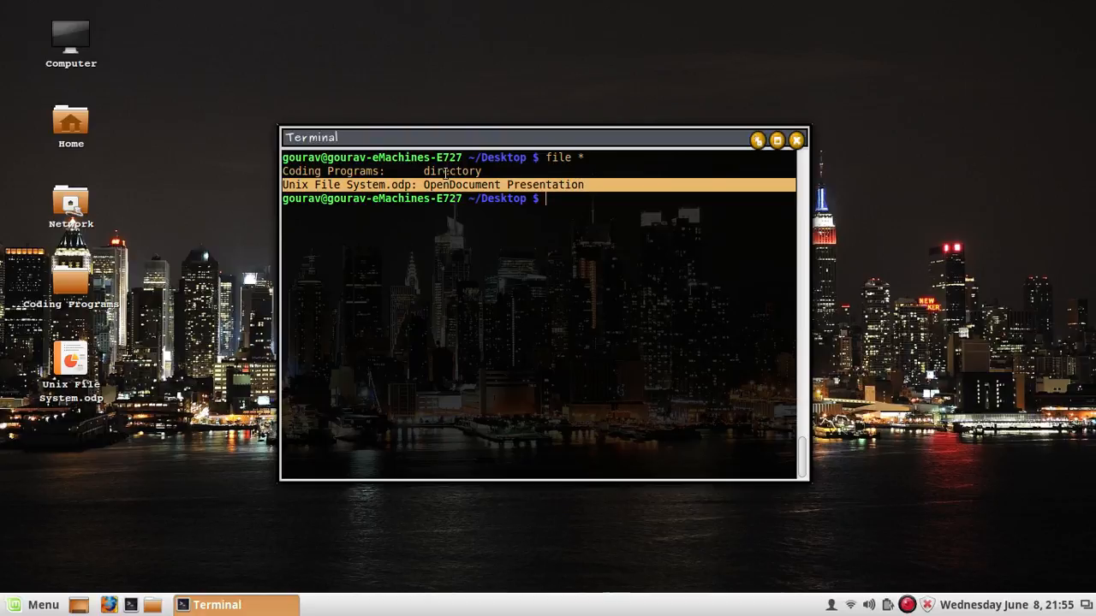
double_click(451, 171)
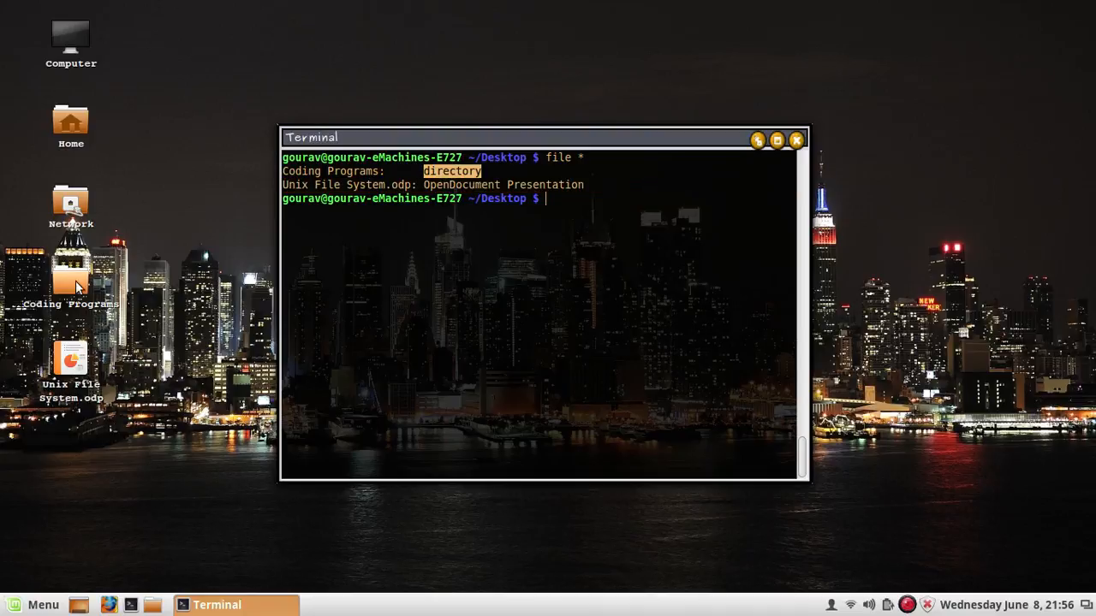
mouse_move(469, 184)
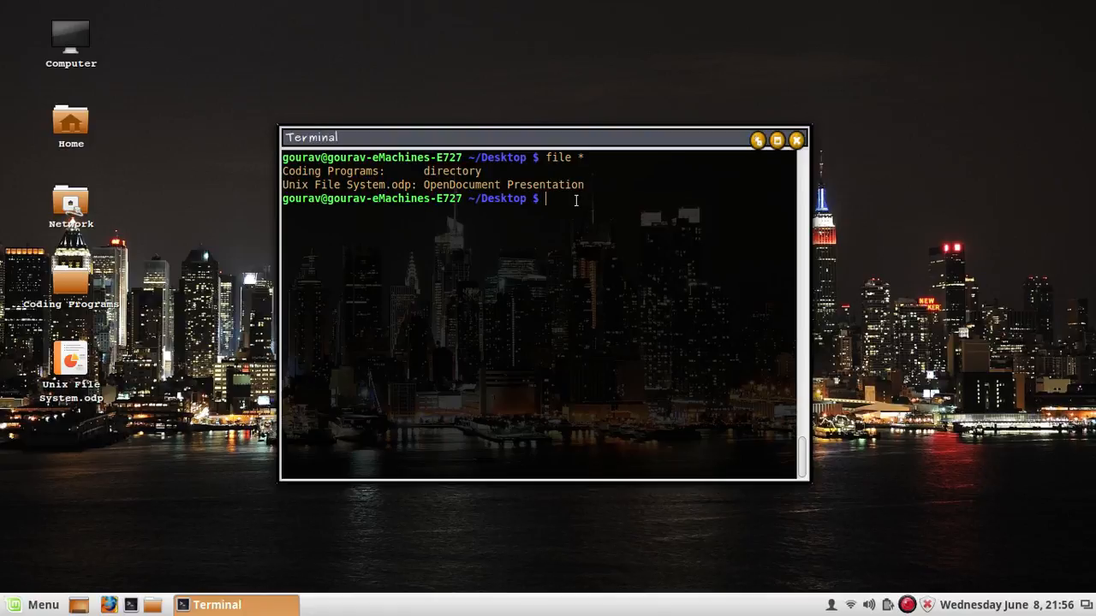
- Create an empty file gourav with touch and start writing thegenuinegourav via cat >
text(touch gourav)
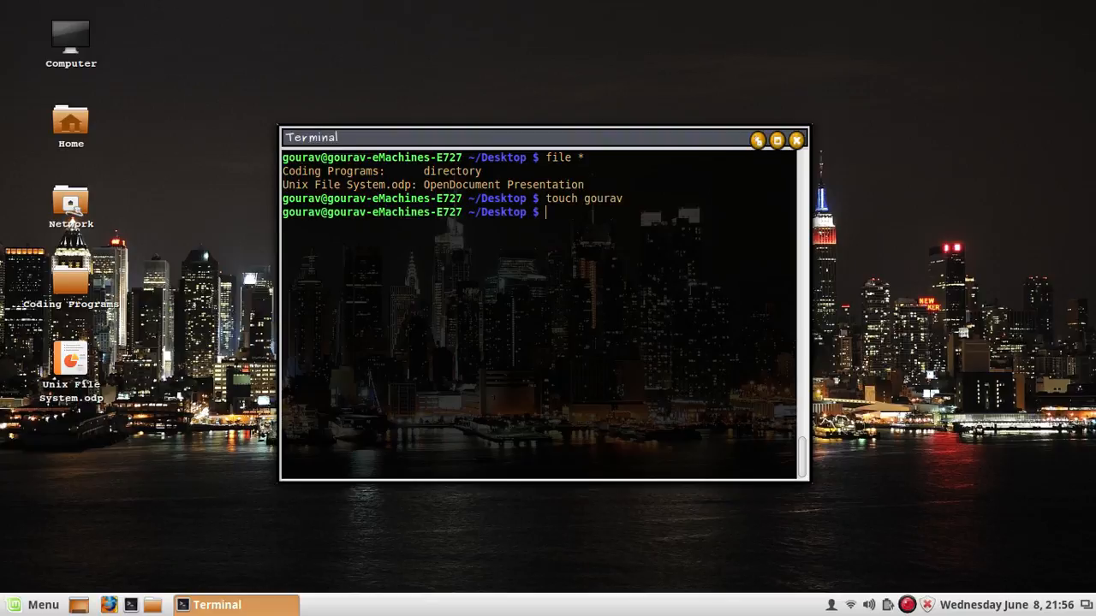
text(cat)
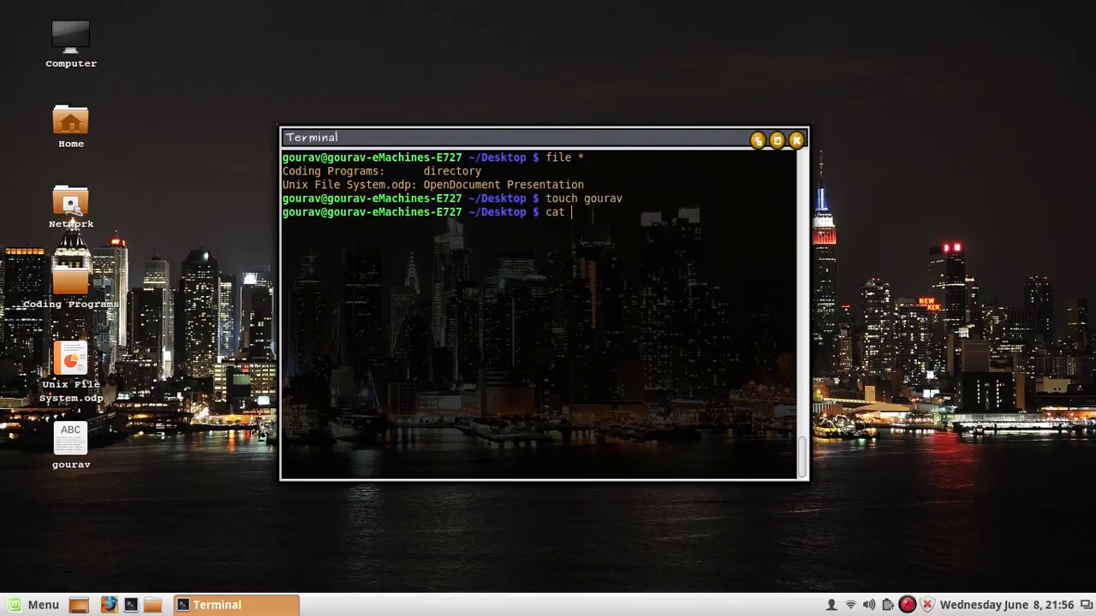
text(> th)
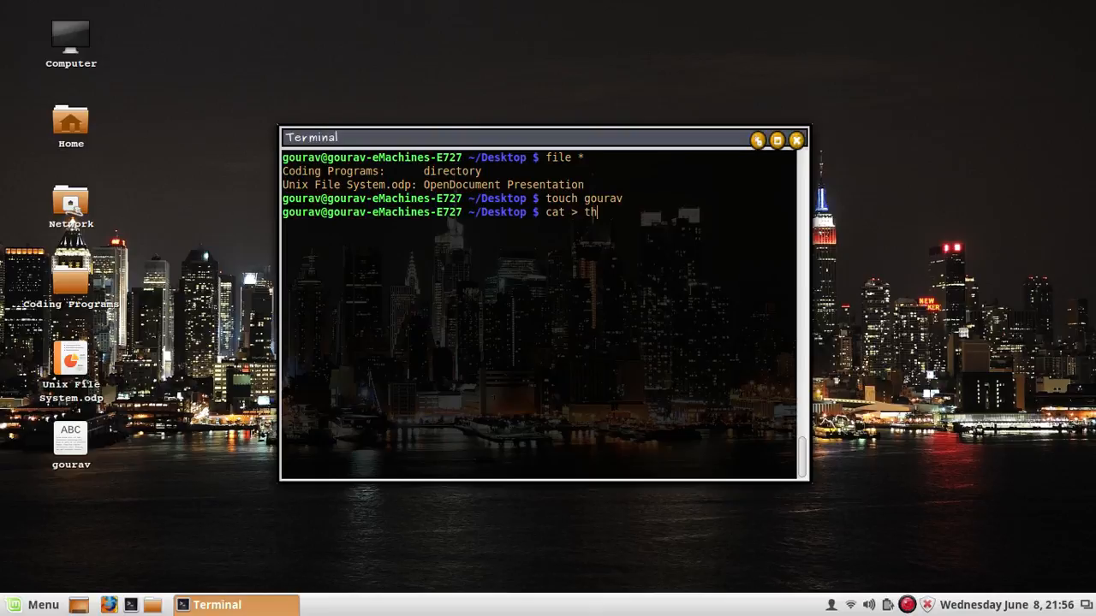
text(egenuinegourav)
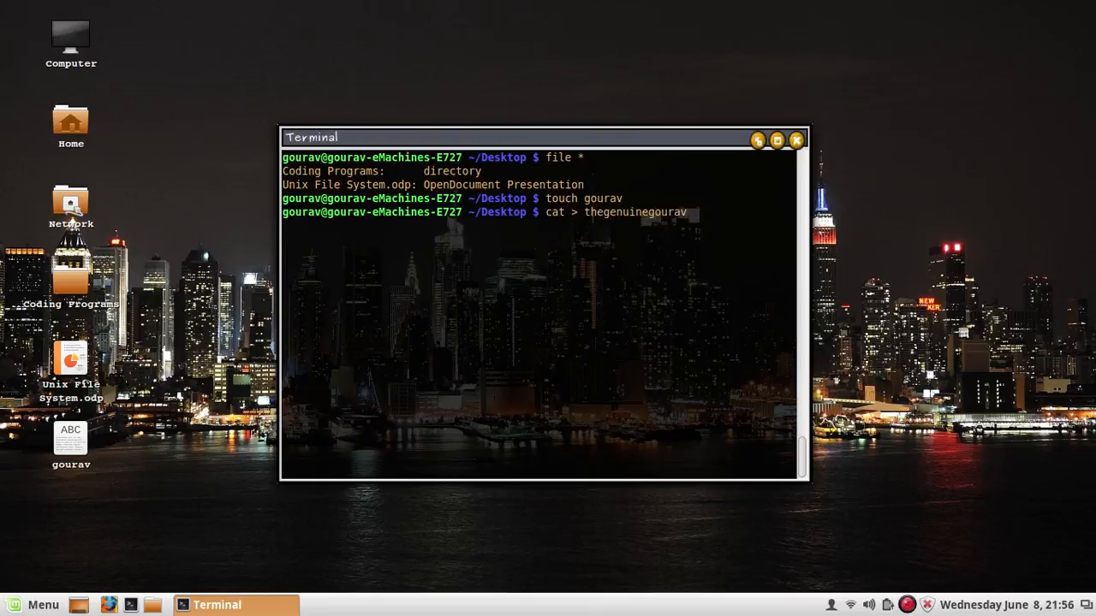
- Write the greeting line 'Hi this is ... you are watching thegenuine tutorials' into thegenuinegourav and finish with Ctrl+D
text(Hi)
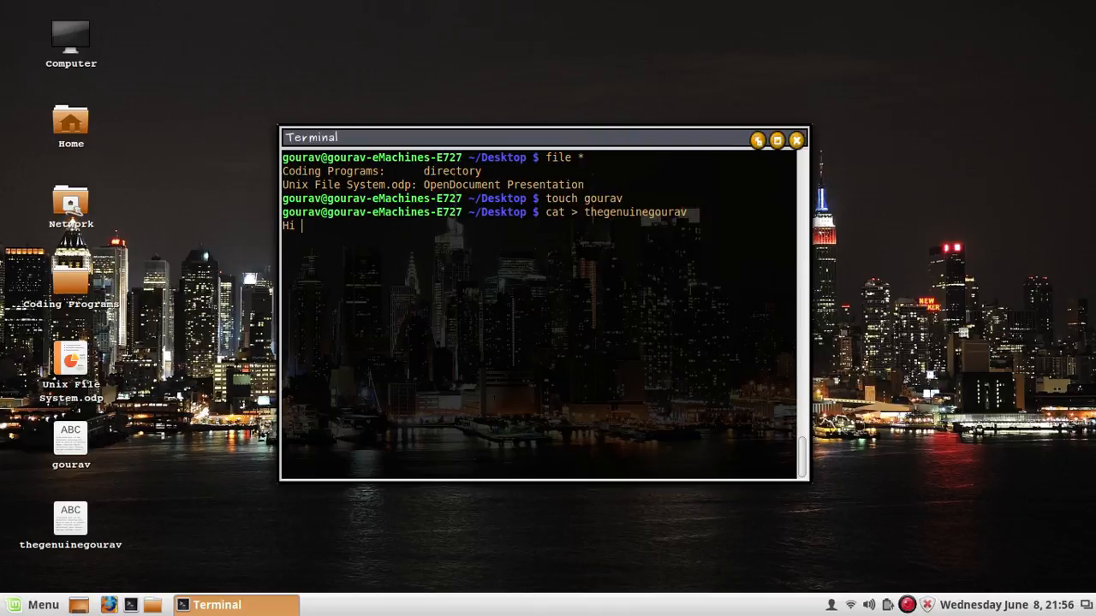
text(this is)
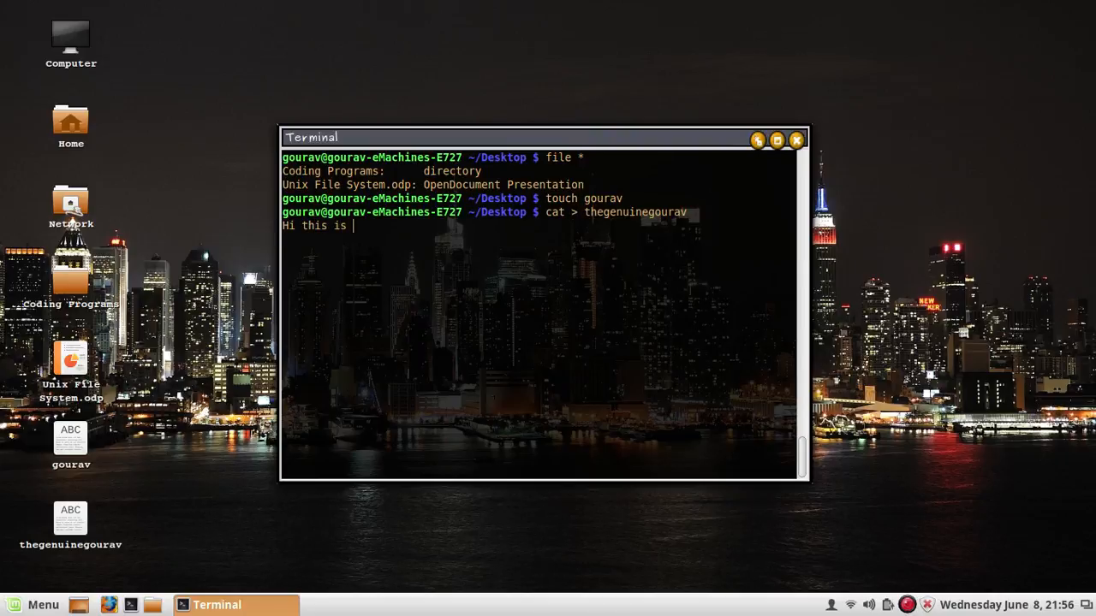
text(t)
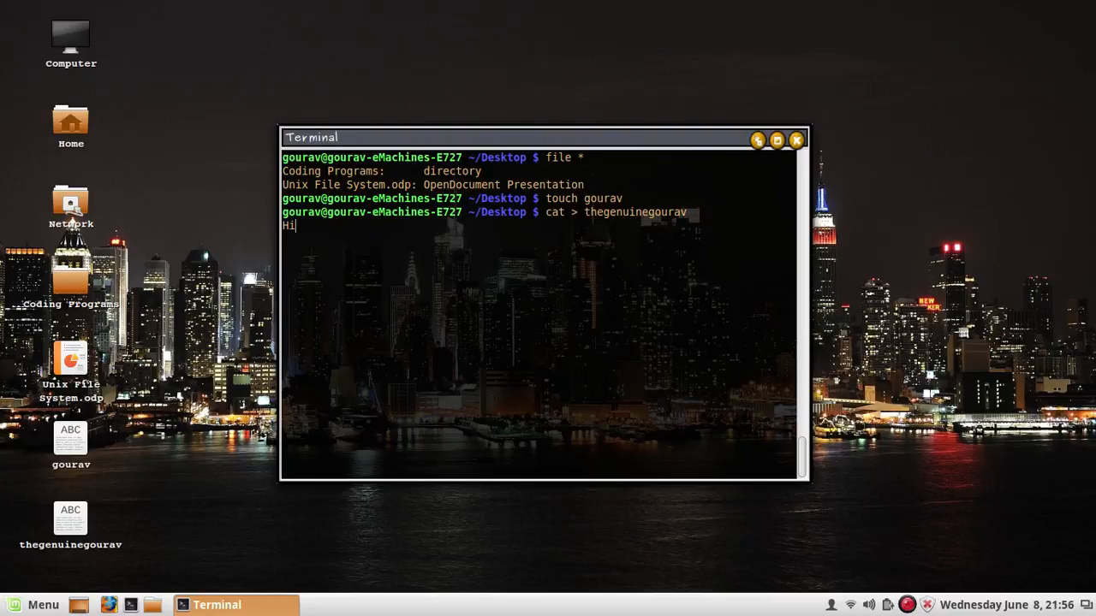
text(you are)
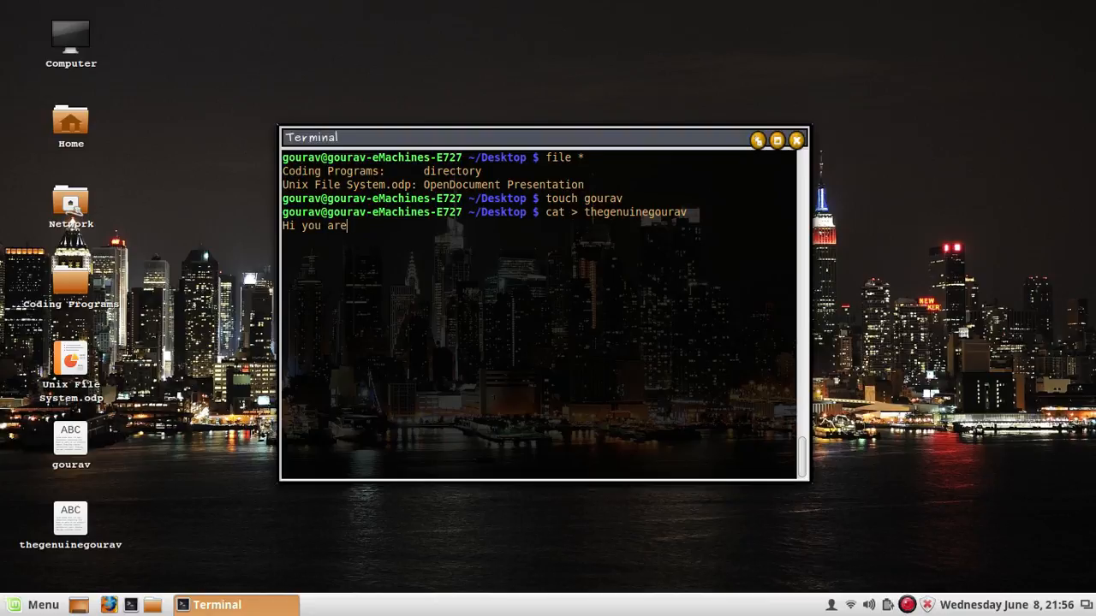
text(watching)
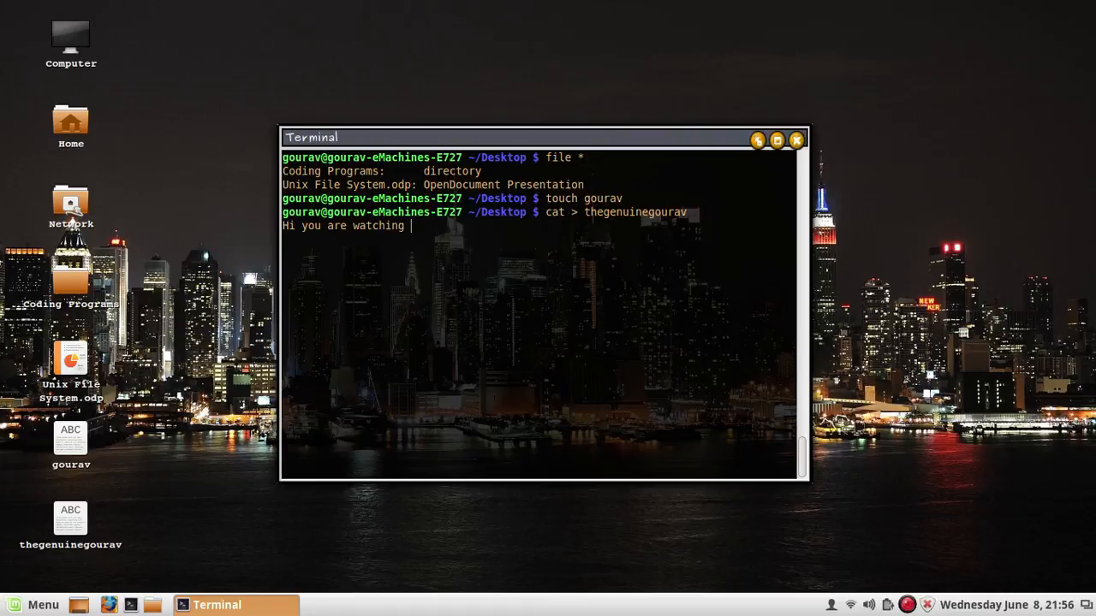
text(thegenuinegourav t)
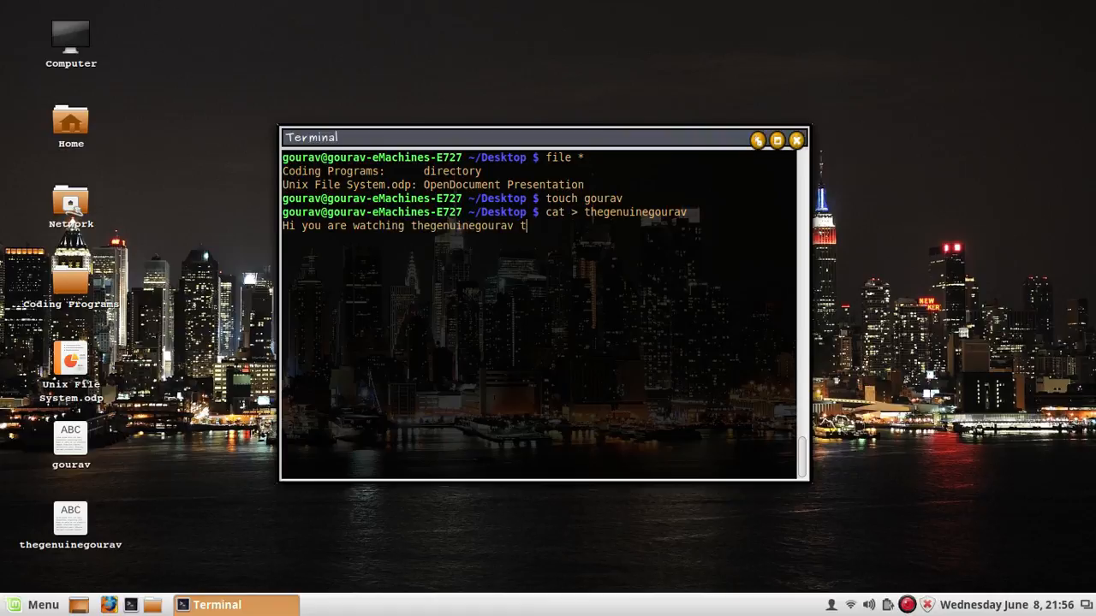
text(utorials)
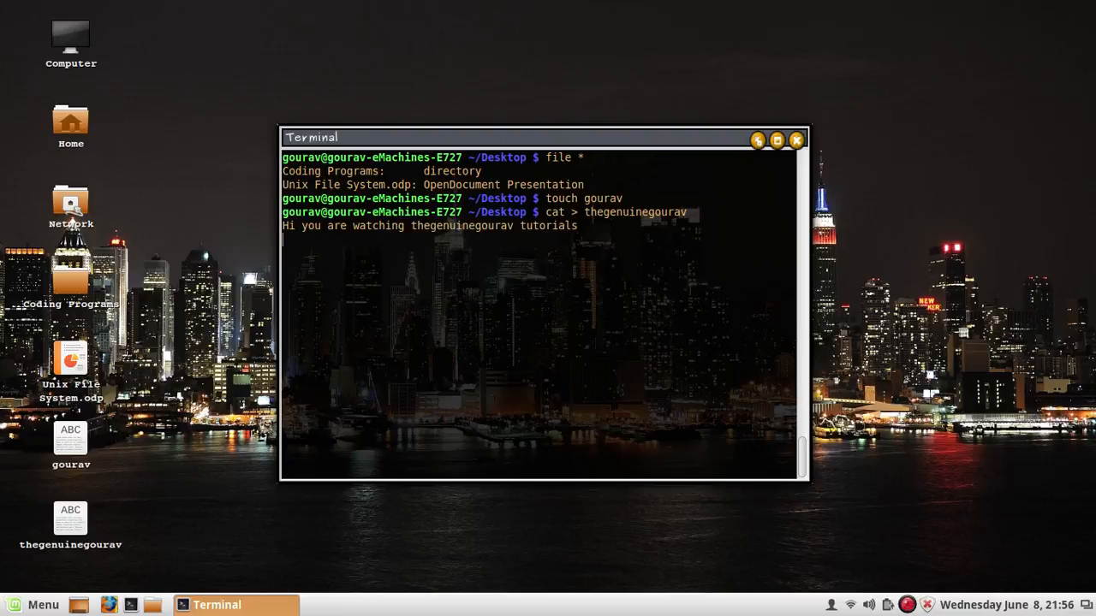
key(ctrl+d)
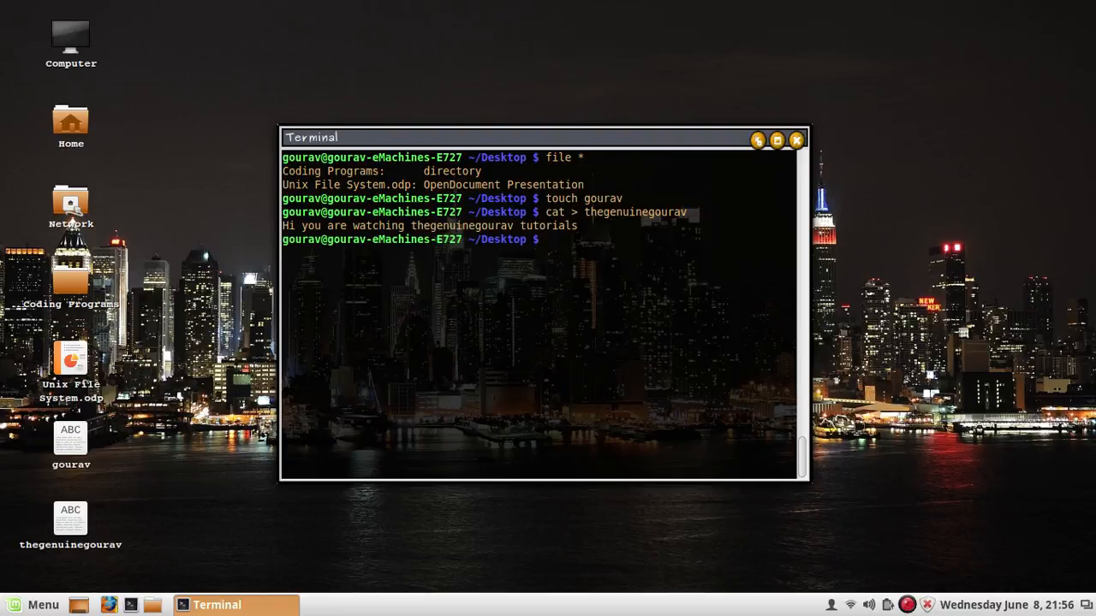
- Run file * to confirm gourav is empty and thegenuinegourav is ASCII text
text(file *)
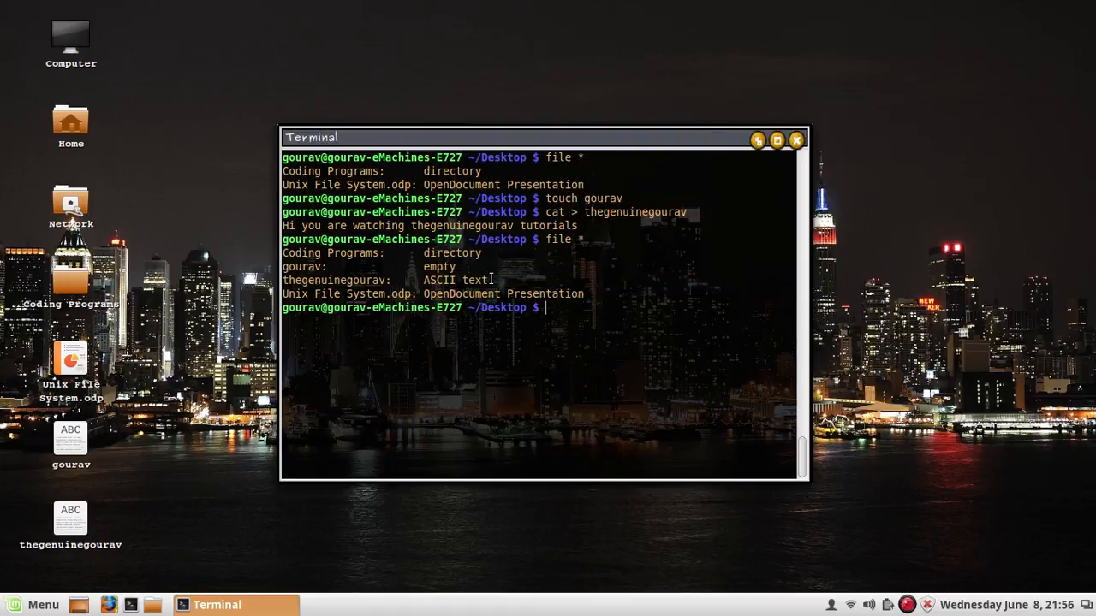
- Highlight gourav as empty, clear the terminal and minimise it to show the new files on the desktop
double_click(439, 266)
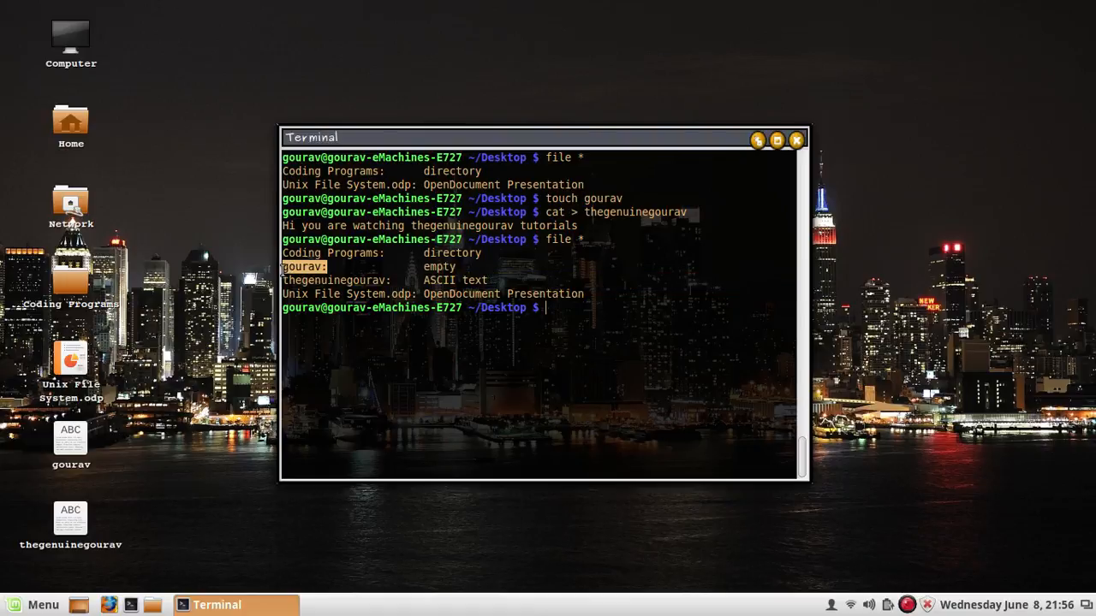
mouse_move(580, 321)
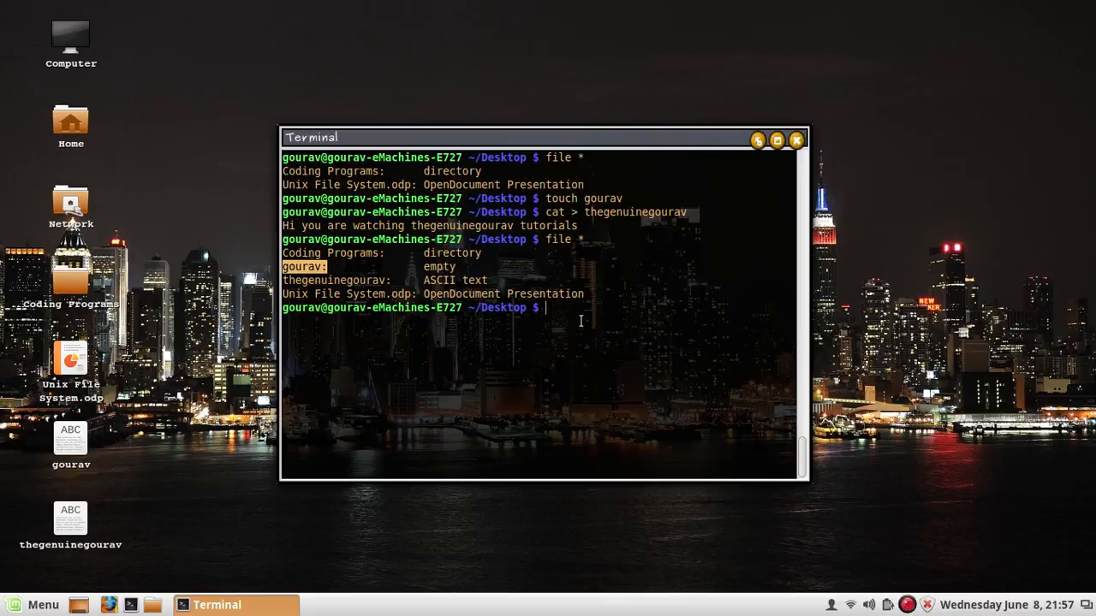
text(cl)
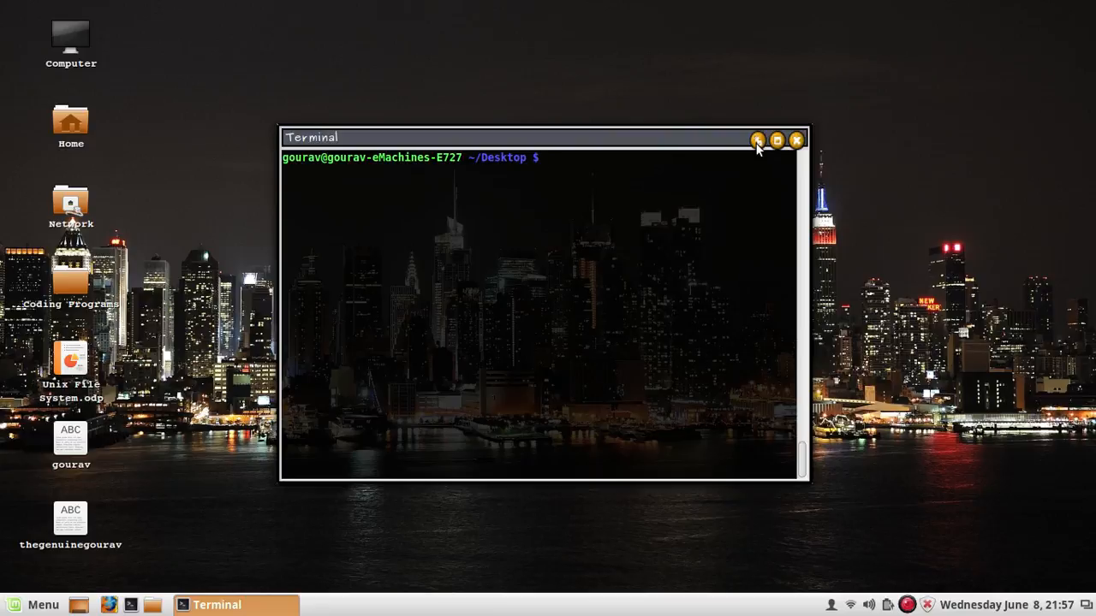
click(757, 140)
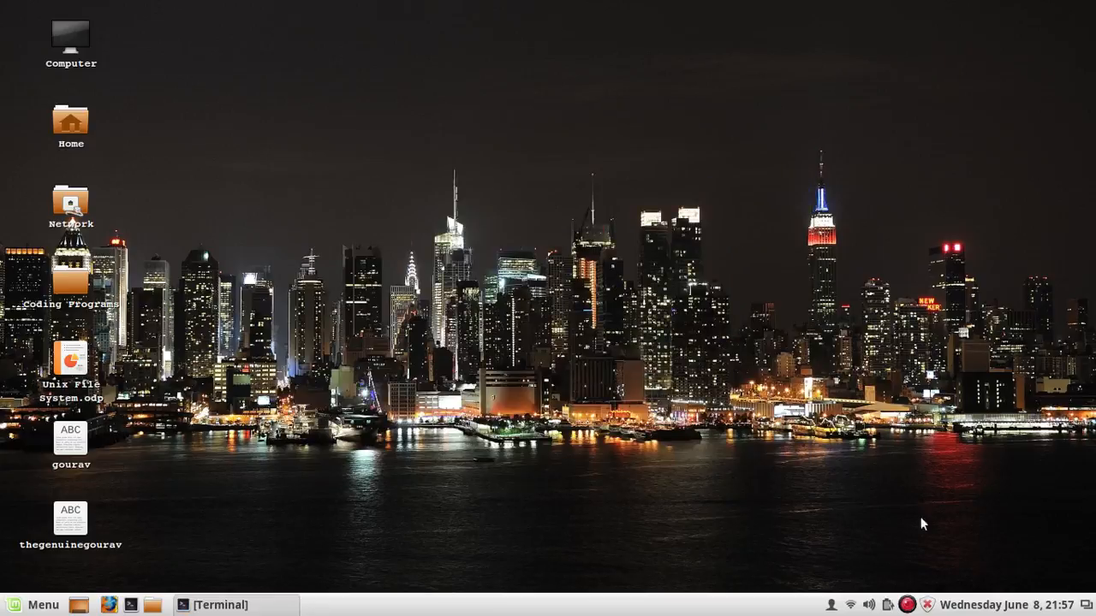
click(924, 604)
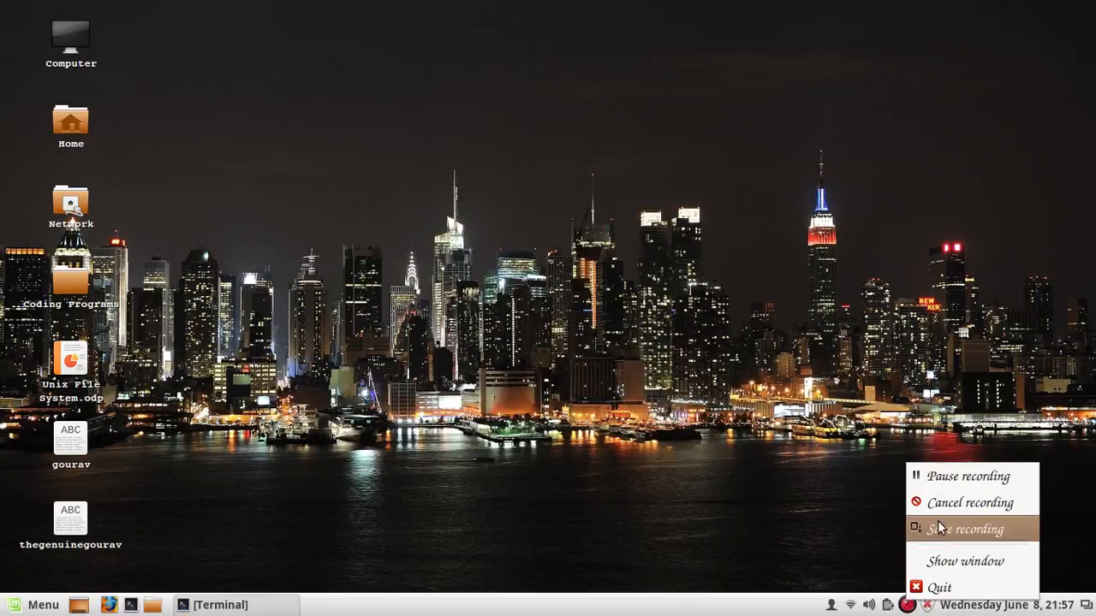